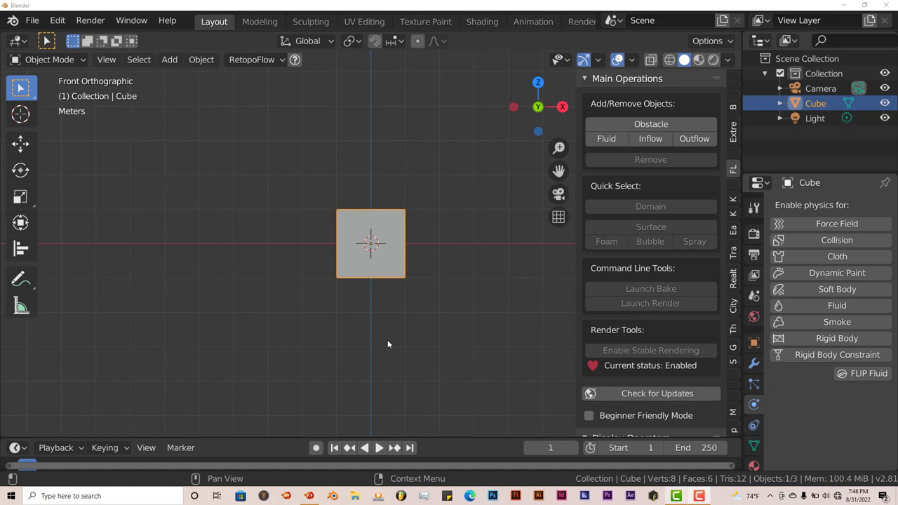
mouse_move(366, 291)
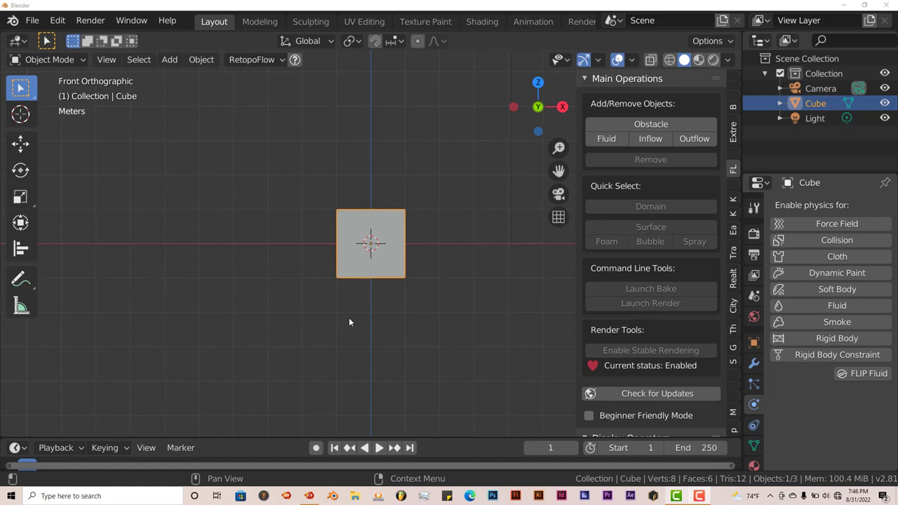
mouse_move(359, 319)
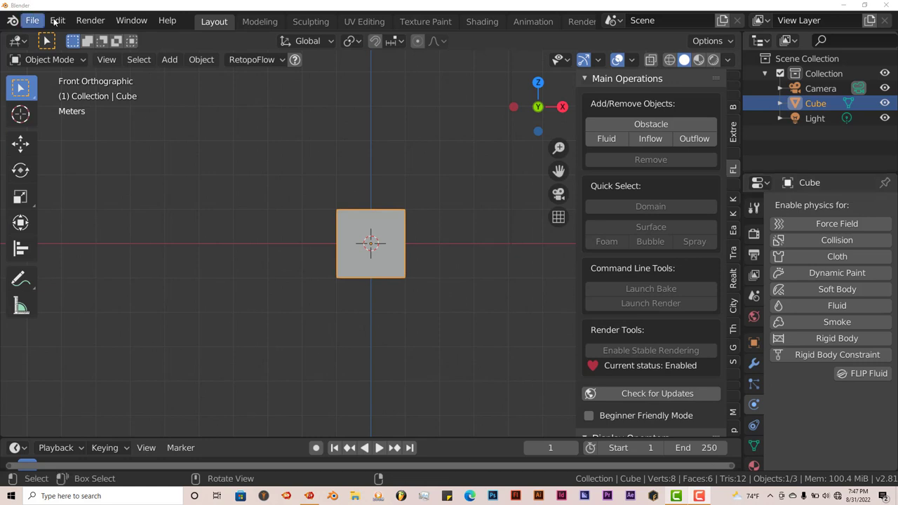
mouse_move(105, 235)
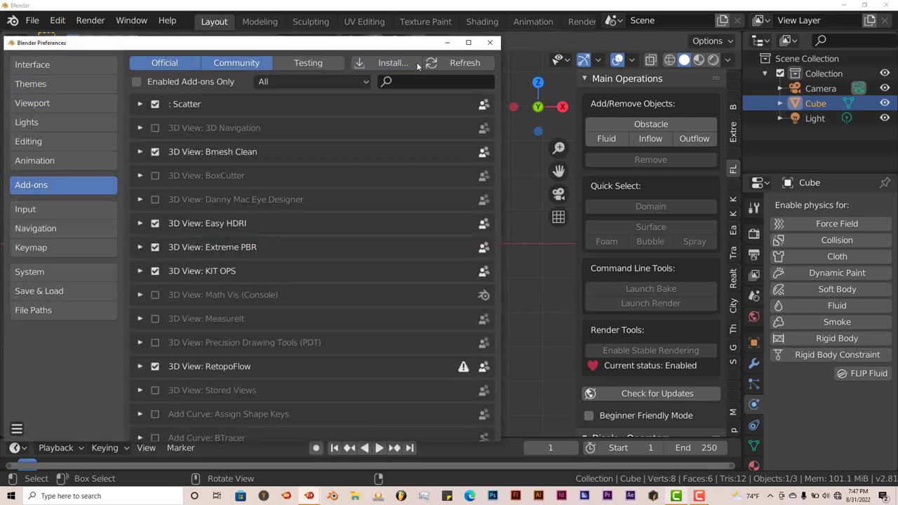
Search Preferences for the flip add-on, close Preferences, and stretch the cube into a long box.
left_click(392, 63)
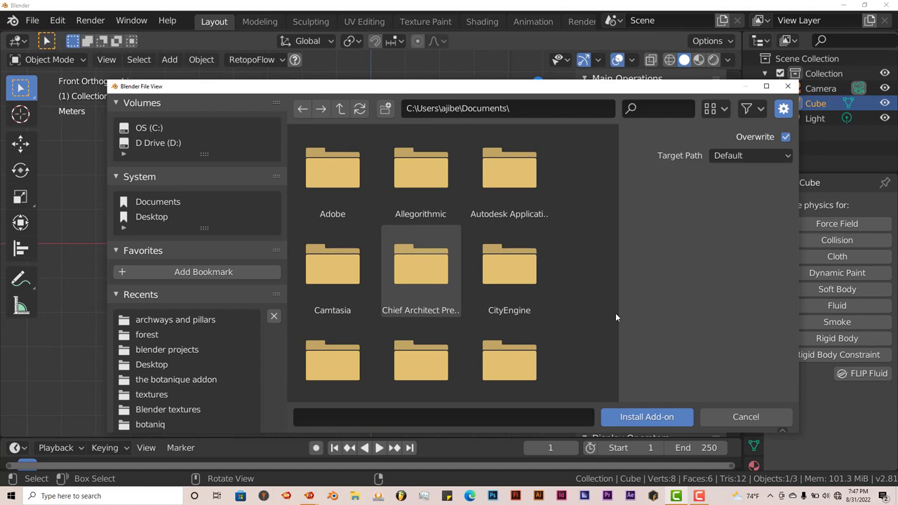
left_click(509, 270)
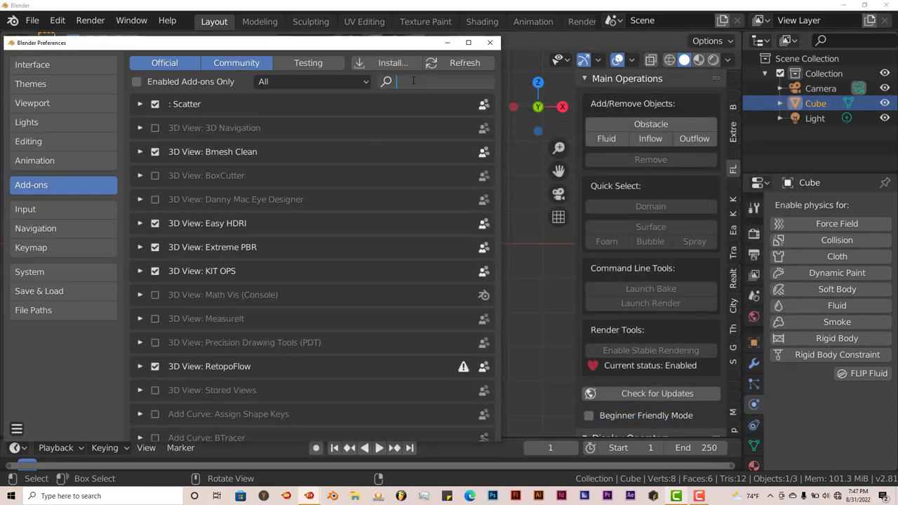
type("flip")
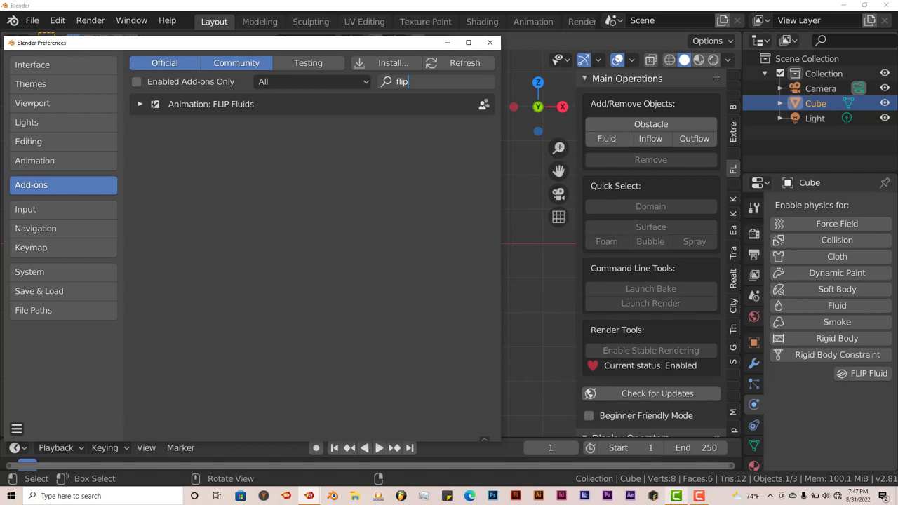
left_click(490, 43)
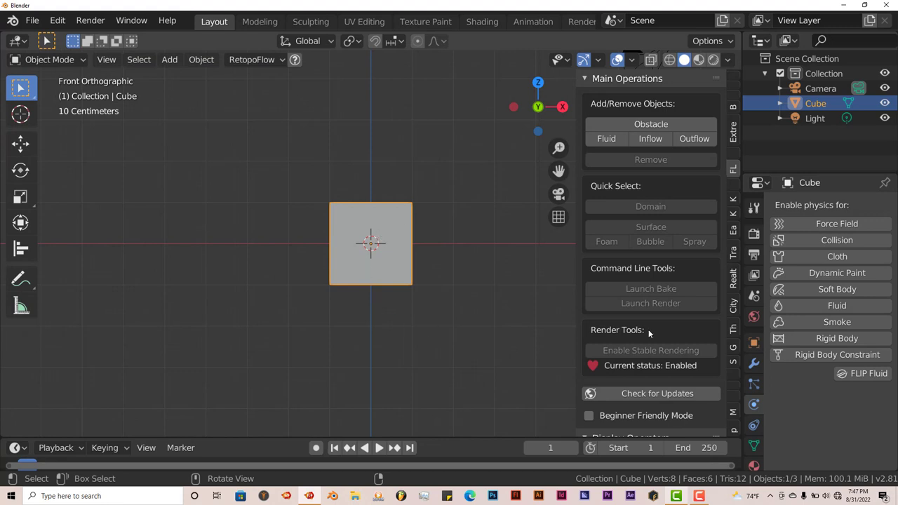
mouse_move(650, 241)
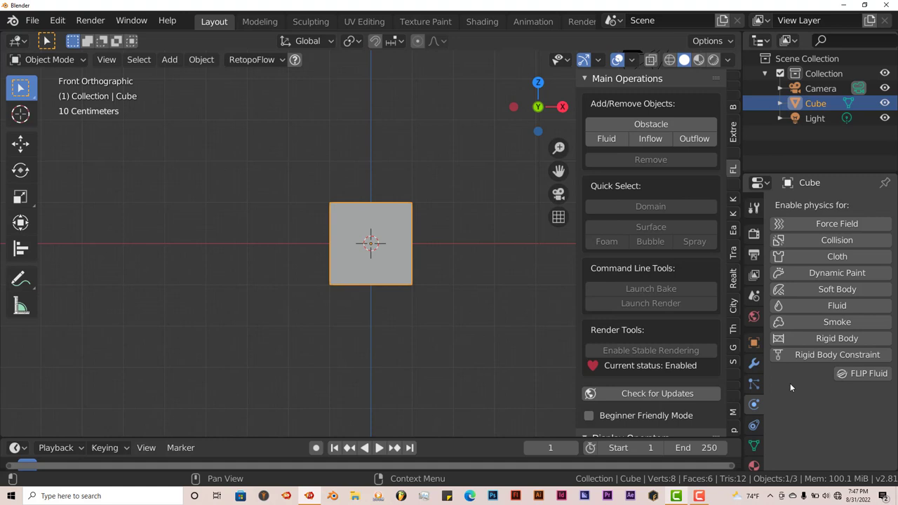
mouse_move(753, 404)
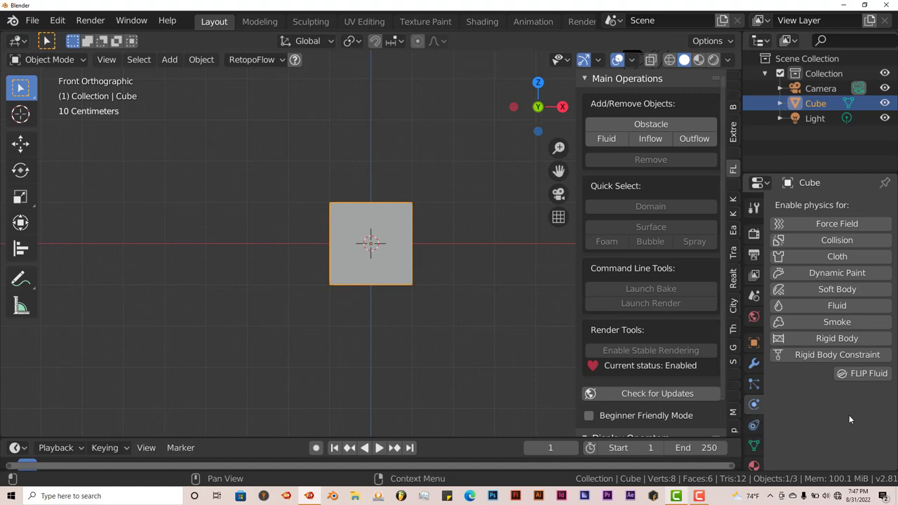
mouse_move(870, 374)
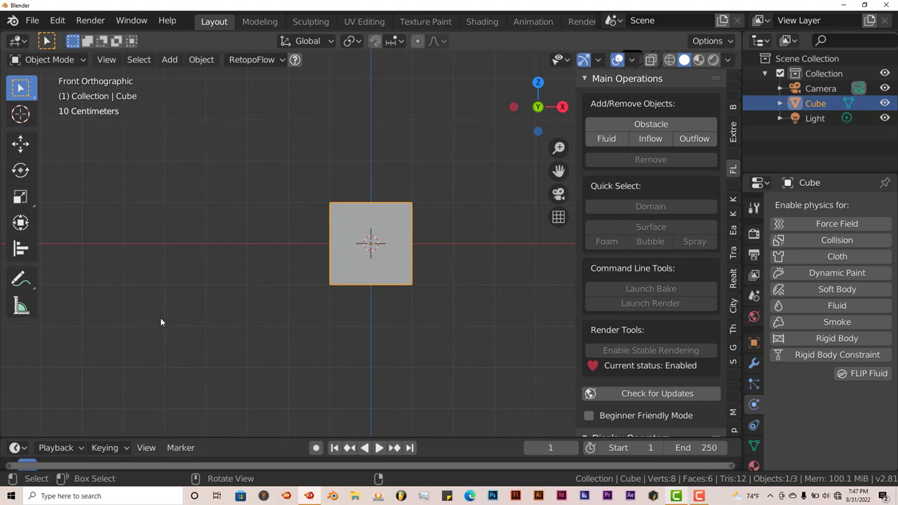
mouse_move(410, 255)
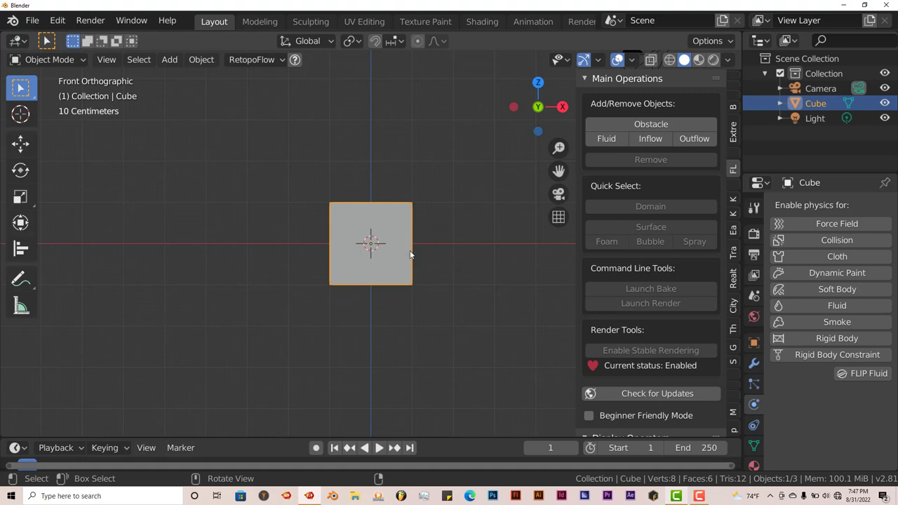
mouse_move(44, 143)
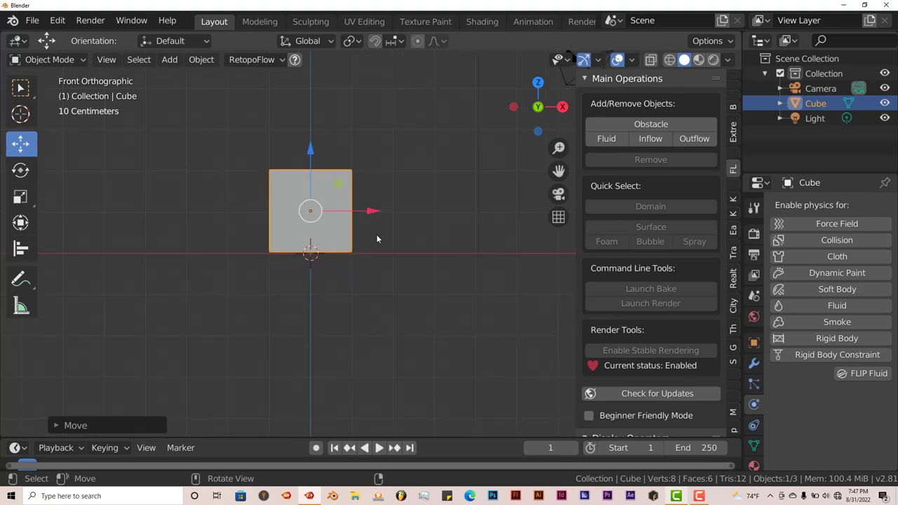
key("s")
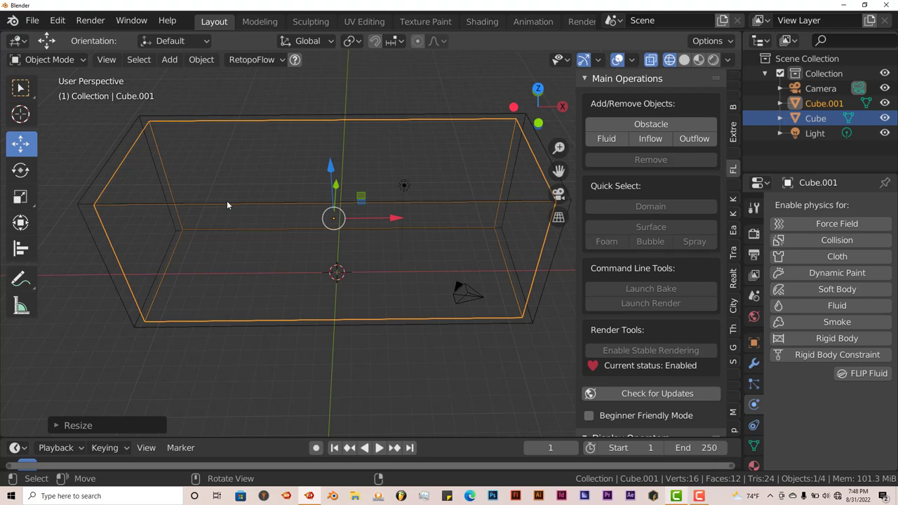
In Edit Mode, lower Cube.001's top edges into a ramp sloping up left to right.
key("Tab")
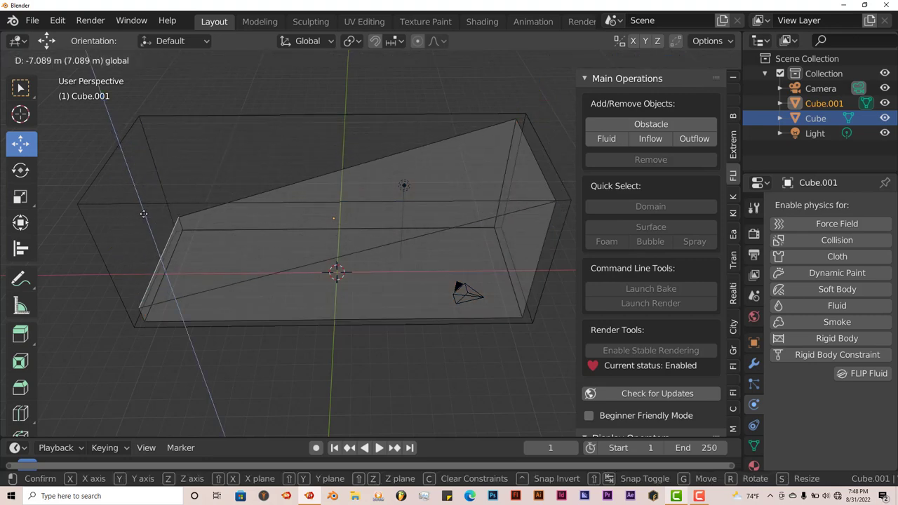
key("Tab")
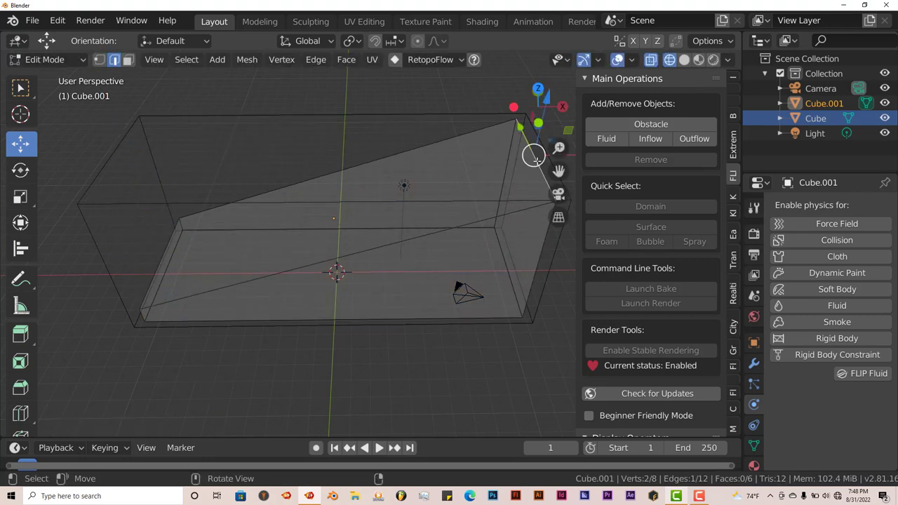
left_click_drag(533, 155, 460, 197)
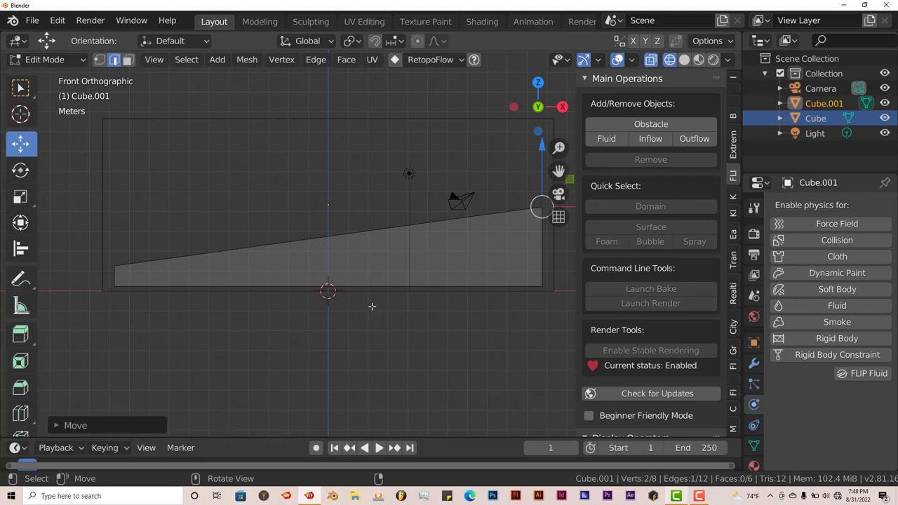
key("Tab")
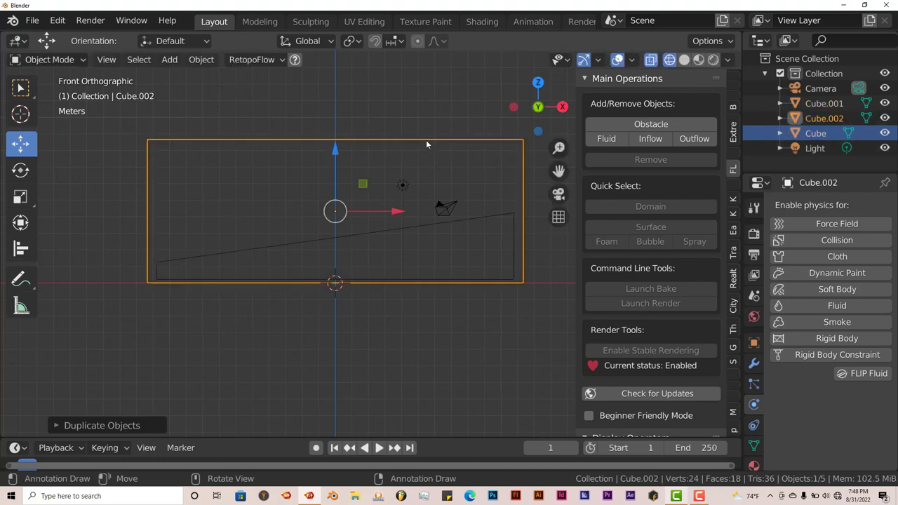
Scale the duplicate Cube.002 down into a small cube inside the container.
key("s")
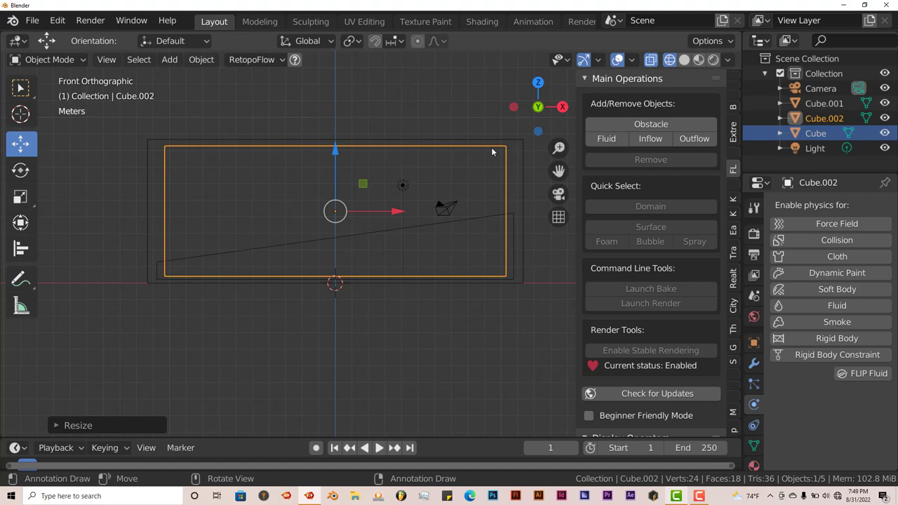
mouse_move(481, 156)
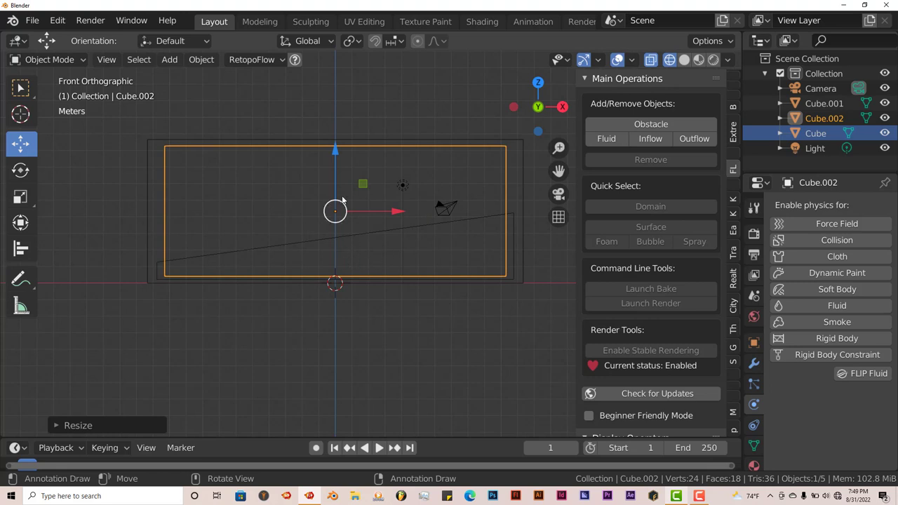
mouse_move(361, 172)
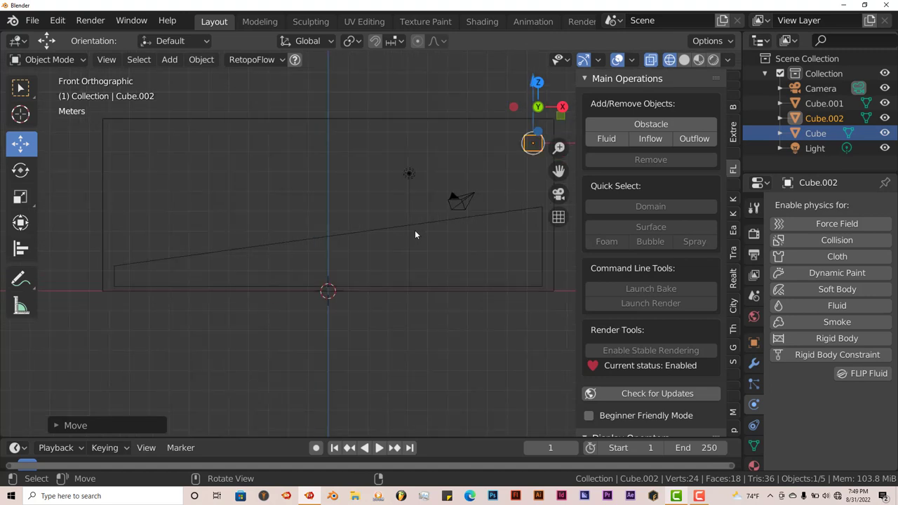
mouse_move(406, 240)
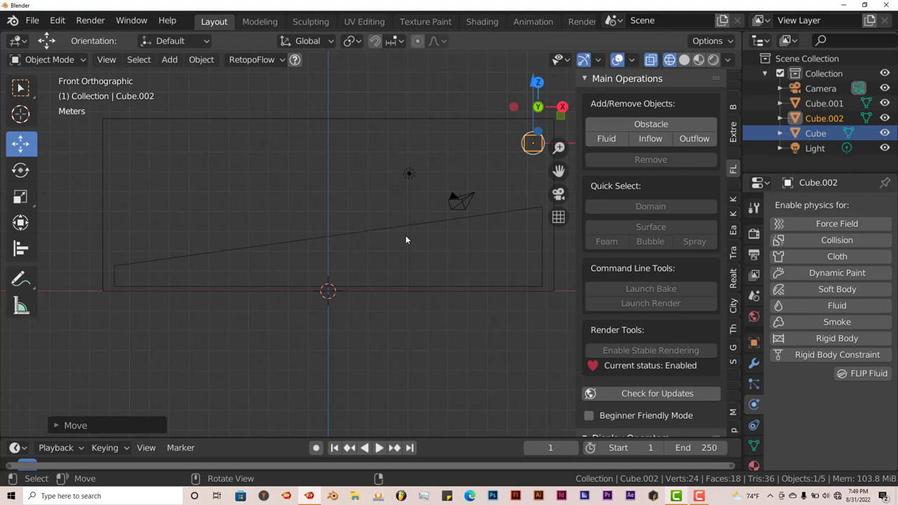
mouse_move(425, 246)
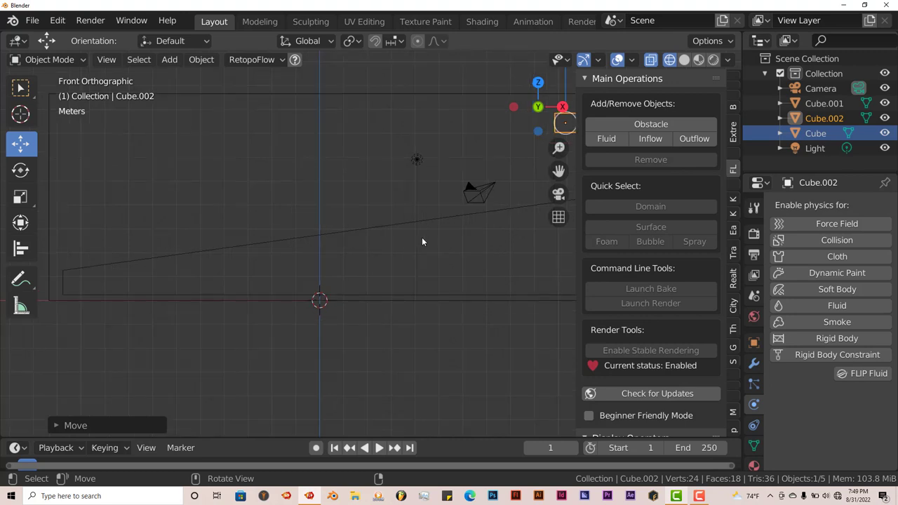
mouse_move(419, 206)
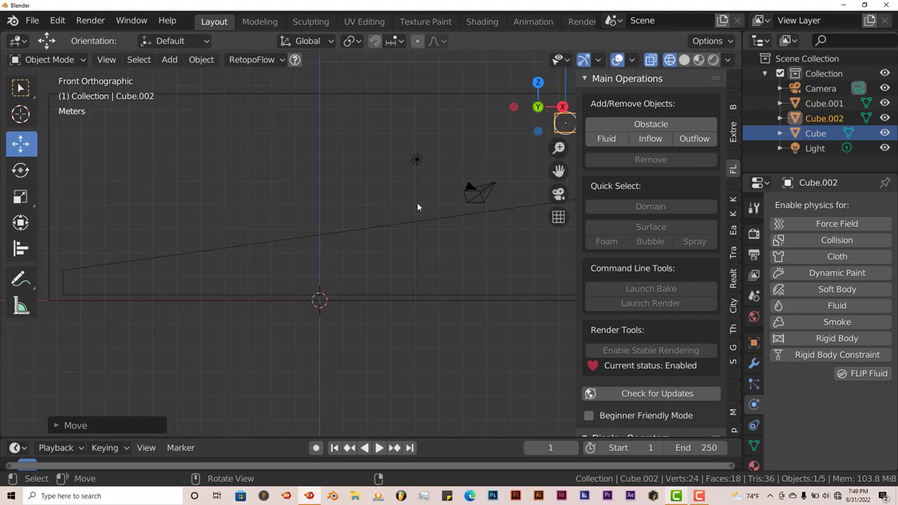
Add an icosphere, move it along X, and orbit to see the tank in perspective.
left_click(169, 59)
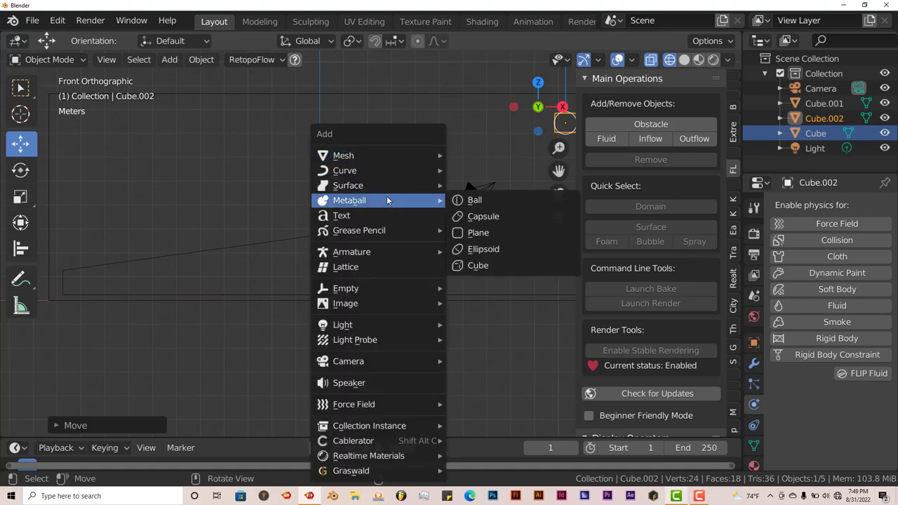
mouse_move(343, 155)
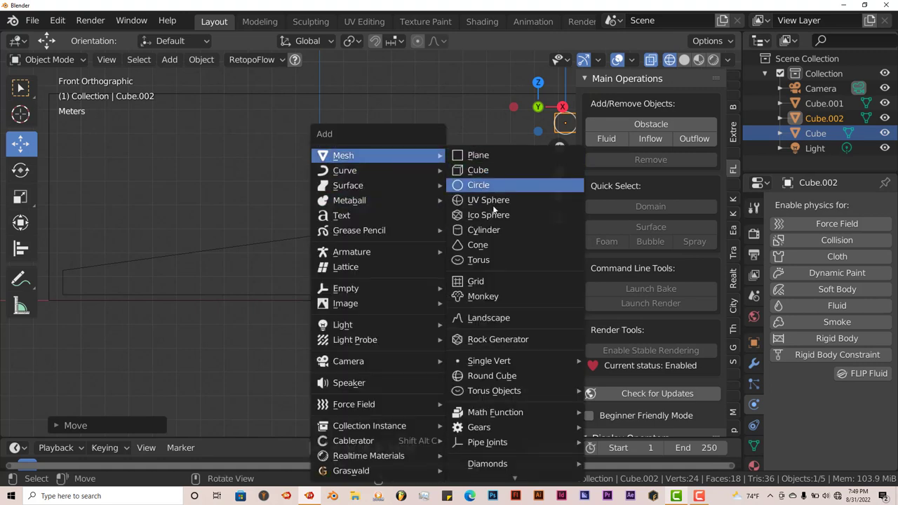
left_click(488, 215)
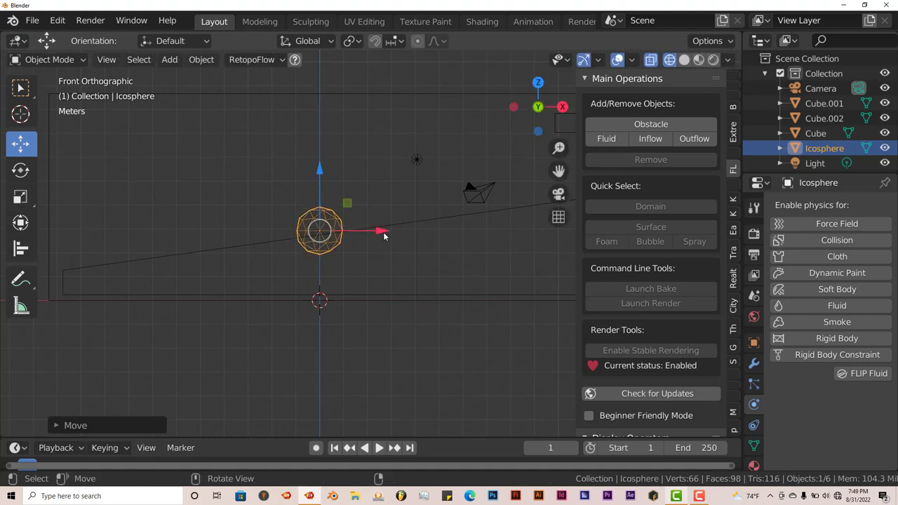
left_click_drag(319, 230, 449, 218)
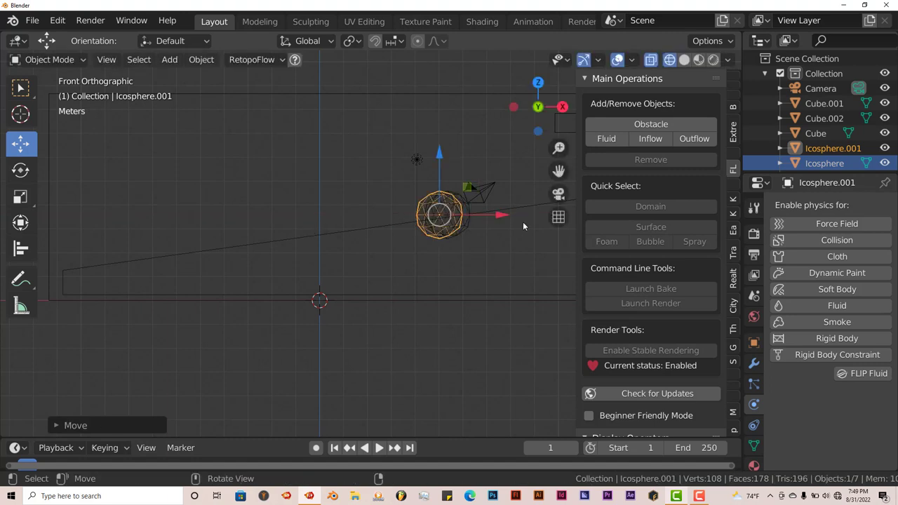
left_click_drag(438, 215, 181, 214)
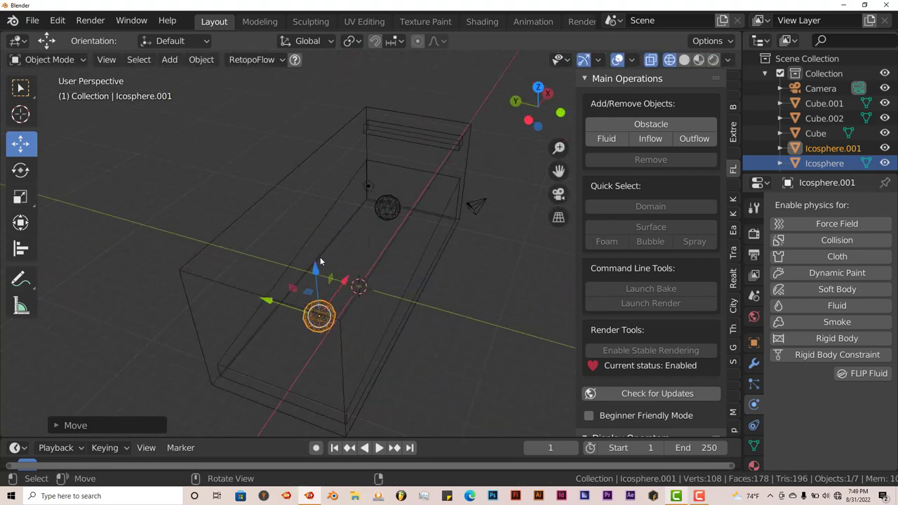
mouse_move(304, 262)
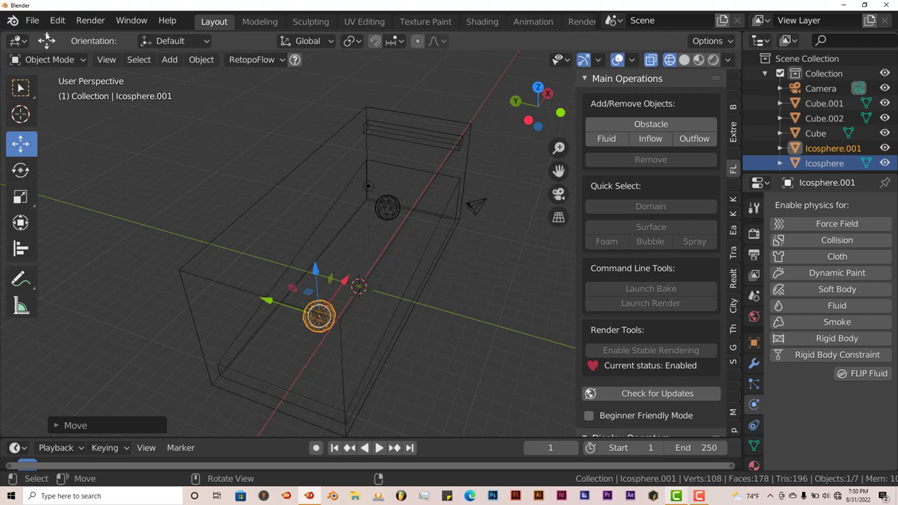
Save the scene as 'flip fluid.blend' in D:\trifold tutorials.
left_click(31, 20)
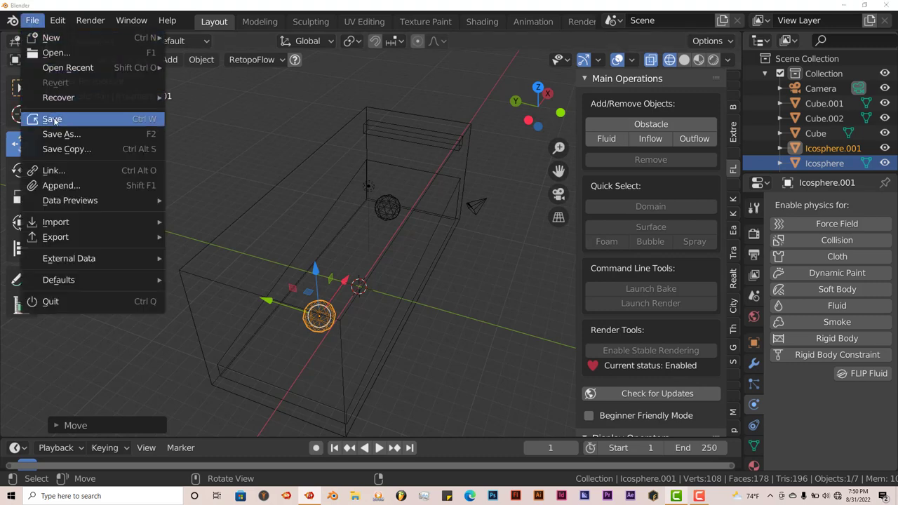
left_click(52, 119)
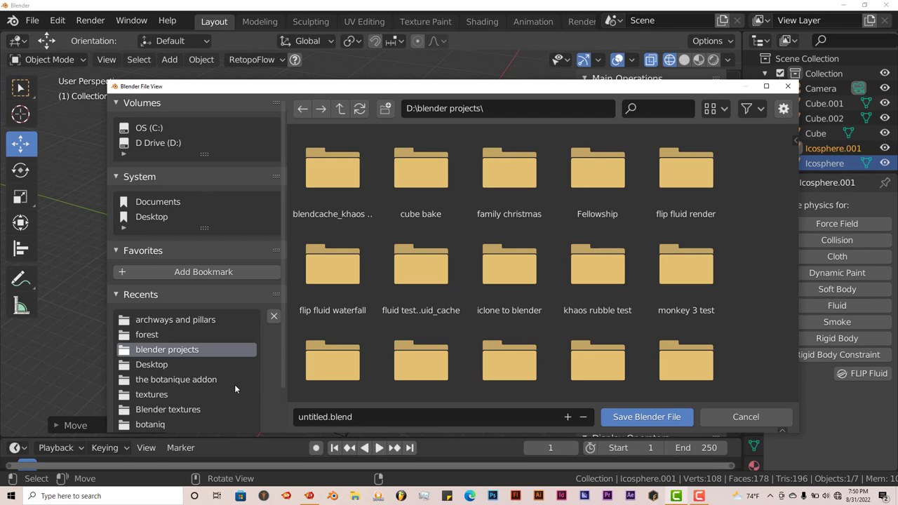
scroll("down", 3)
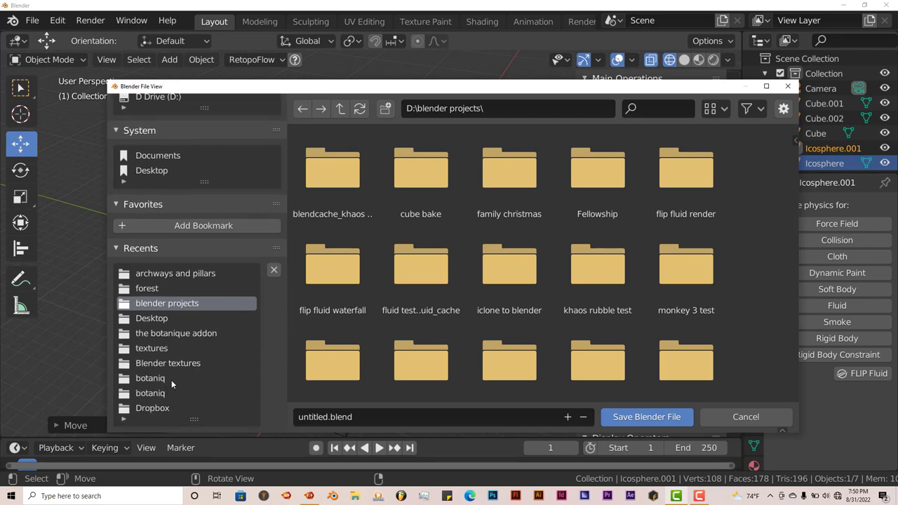
left_click(340, 108)
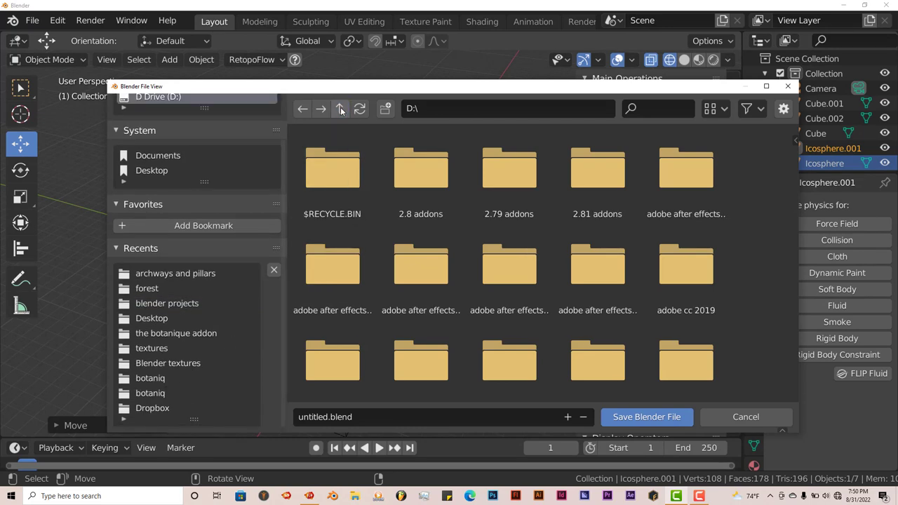
scroll("down", 3)
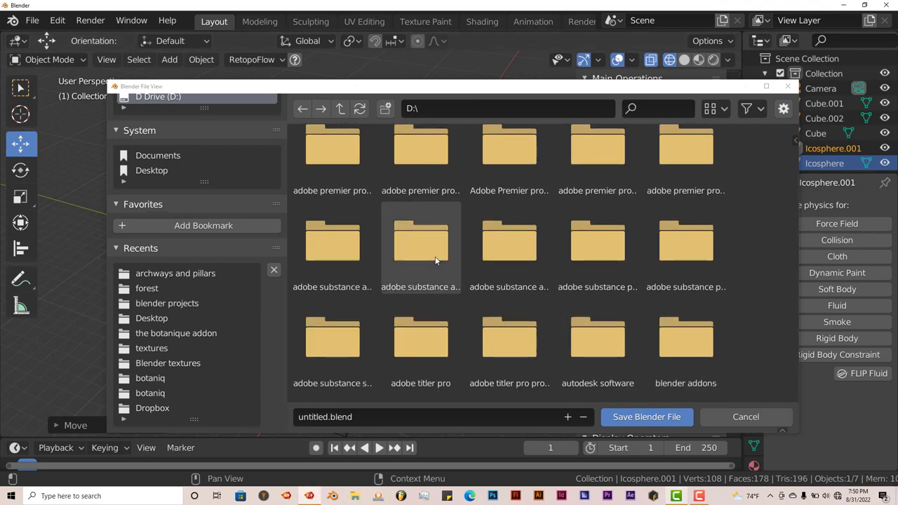
scroll("down", 3)
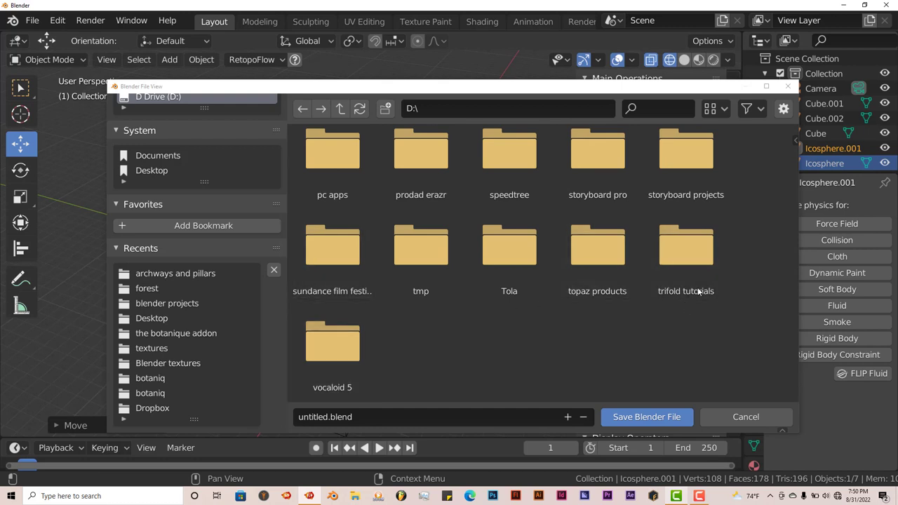
double_click(685, 245)
type("f")
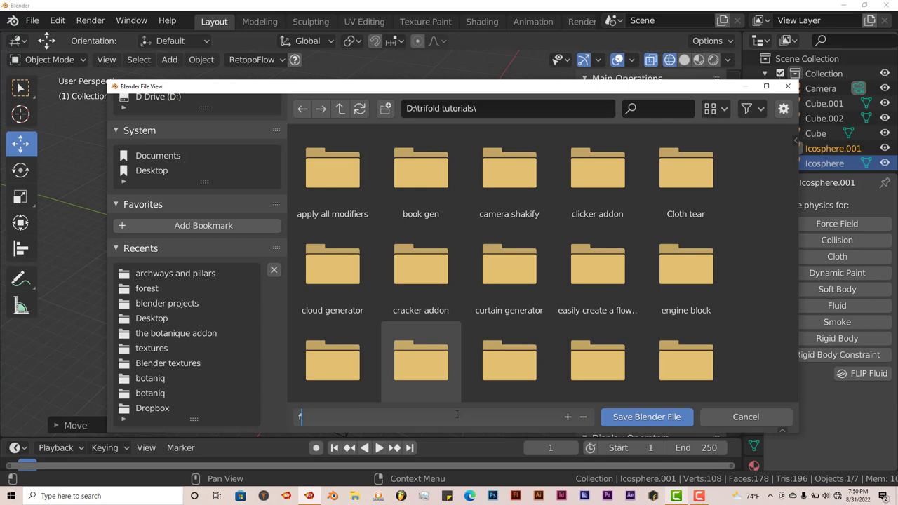
type("lip fluid")
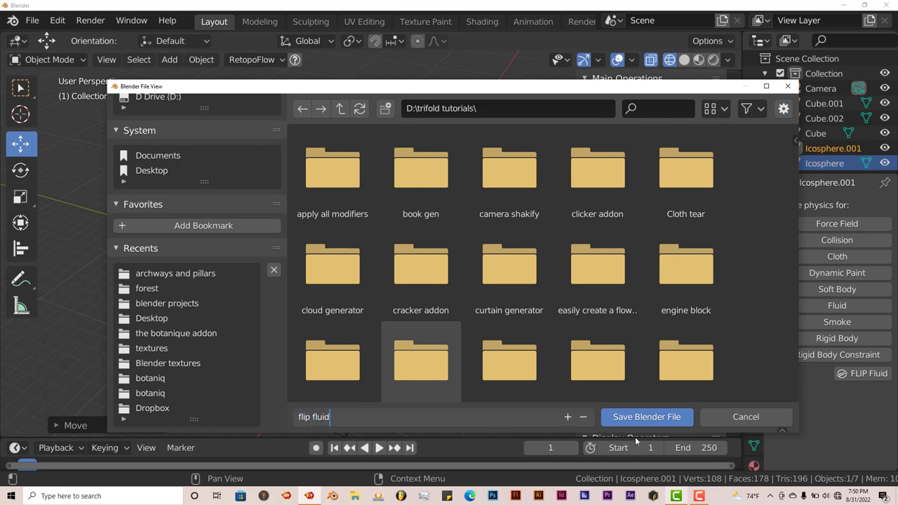
left_click(645, 417)
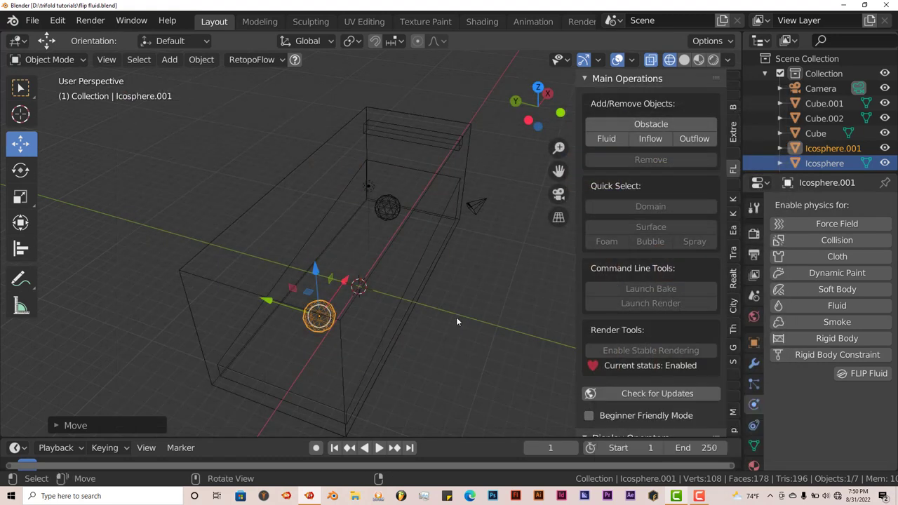
mouse_move(511, 297)
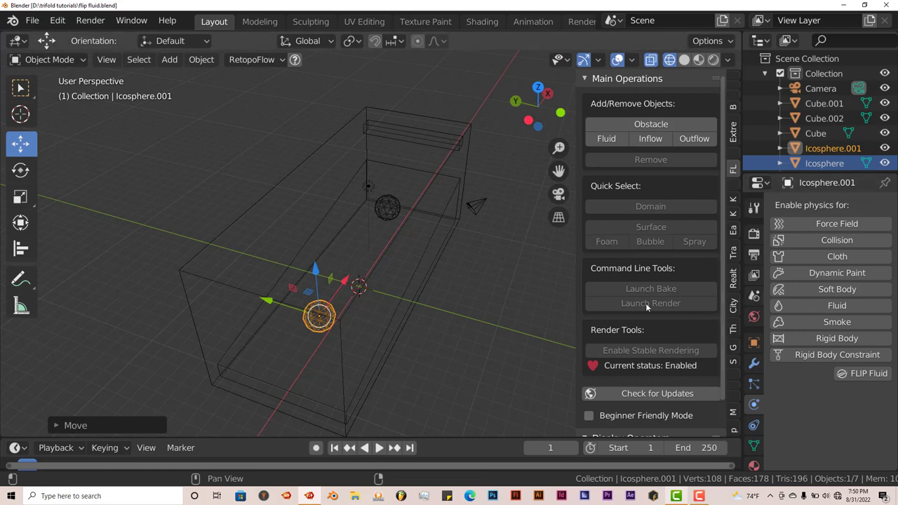
Orbit around the tank, jump to frame 66, and select the large Cube domain box.
left_click_drag(351, 280, 379, 273)
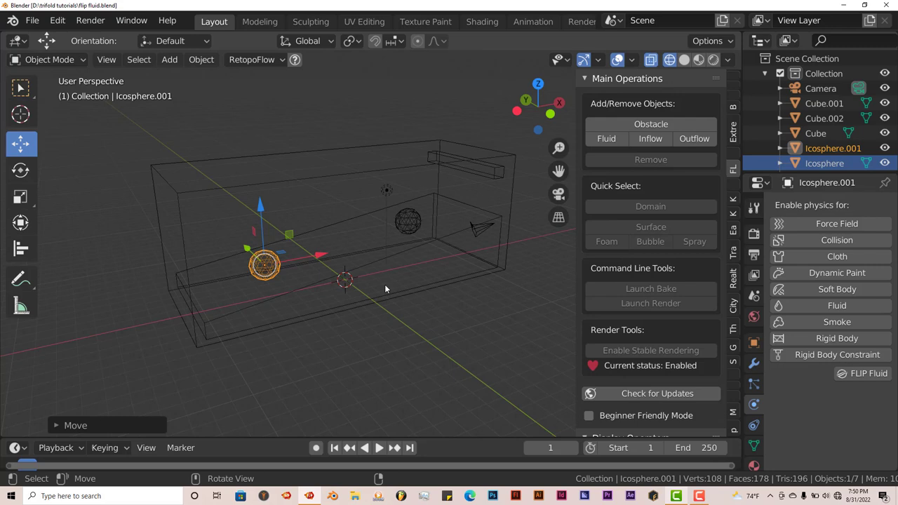
mouse_move(376, 328)
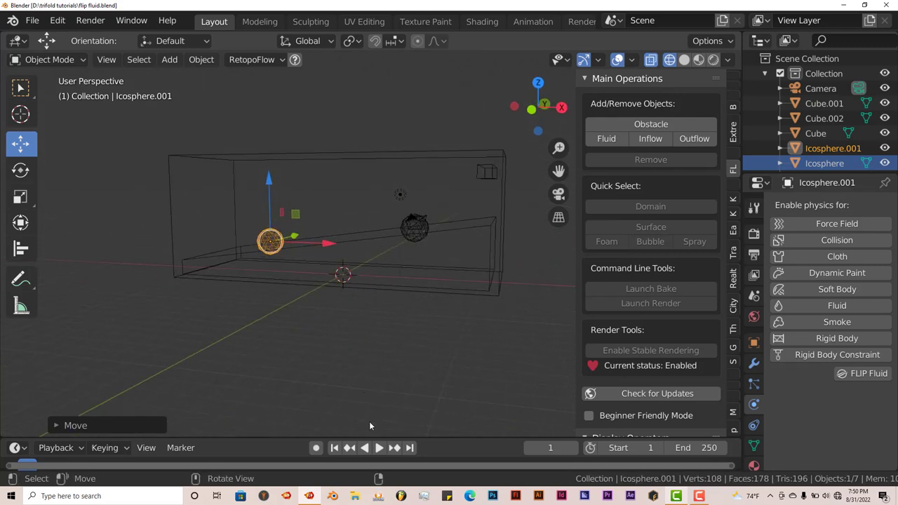
left_click(379, 447)
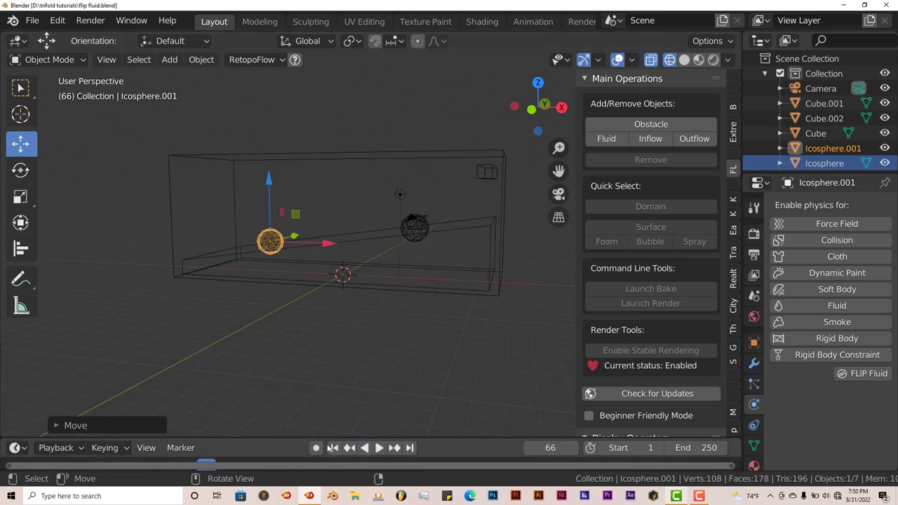
mouse_move(344, 369)
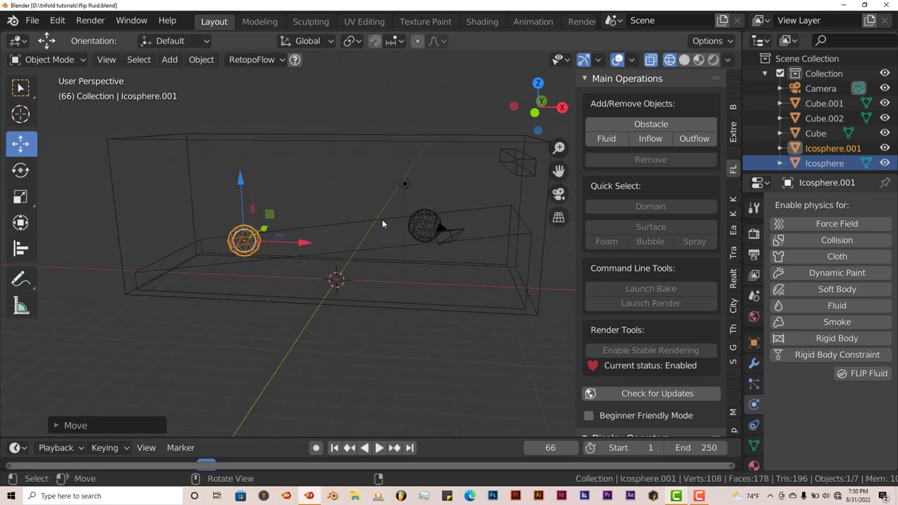
left_click(816, 134)
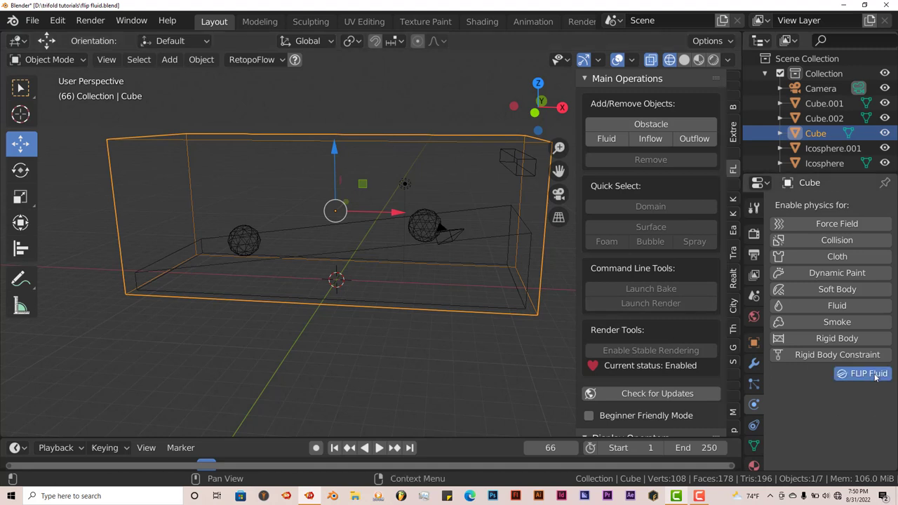
Enable FLIP Fluid physics on the outer Cube, leaving its type as Domain.
left_click(845, 418)
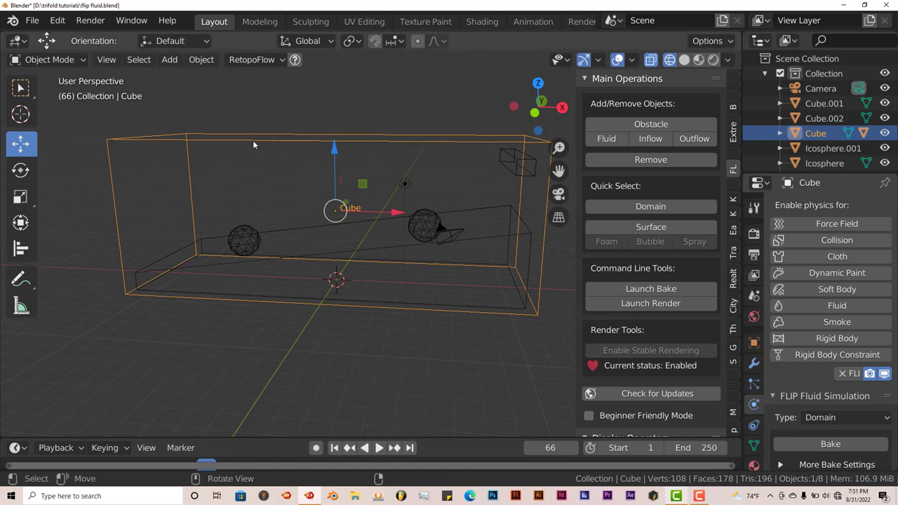
mouse_move(257, 296)
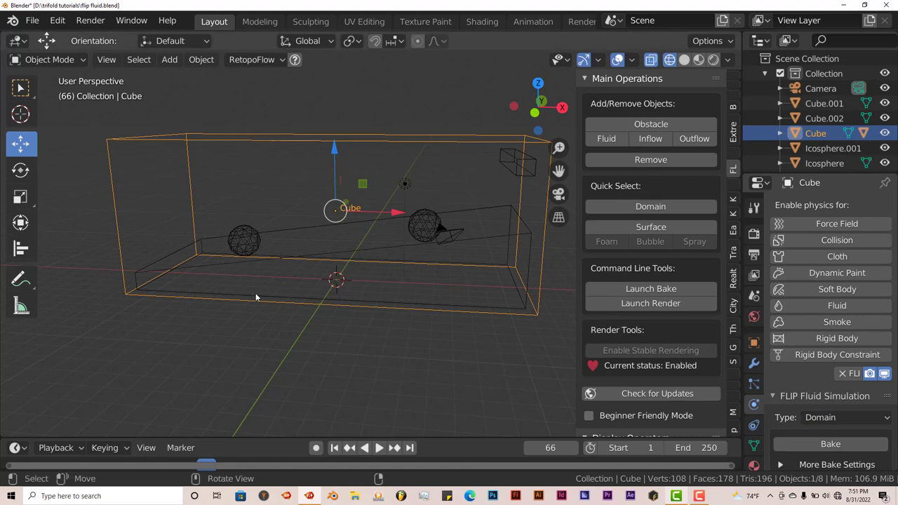
mouse_move(504, 166)
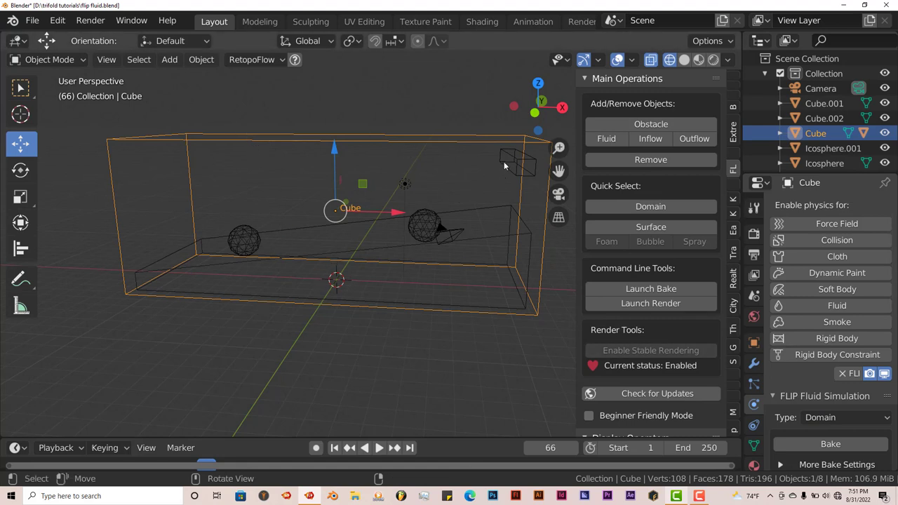
Select Cube.002, enable FLIP Fluid physics on it, and set its type to Inflow.
left_click(519, 160)
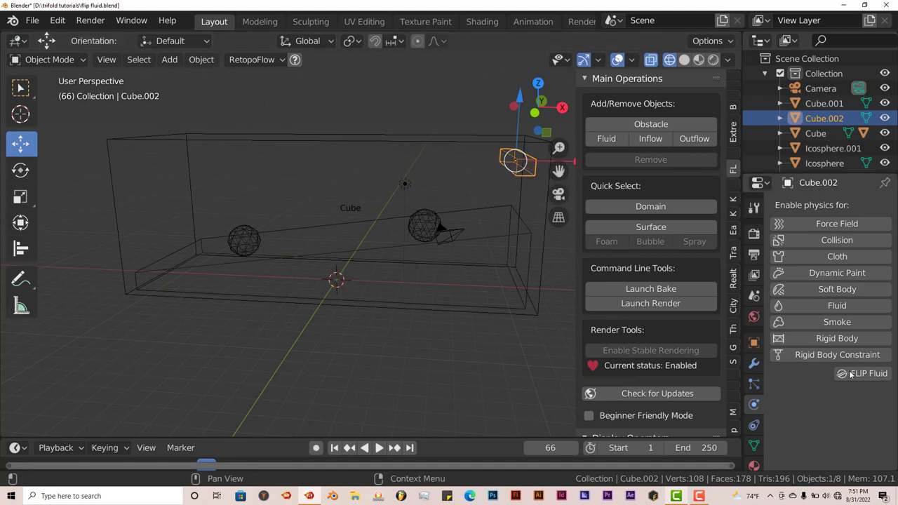
left_click(842, 417)
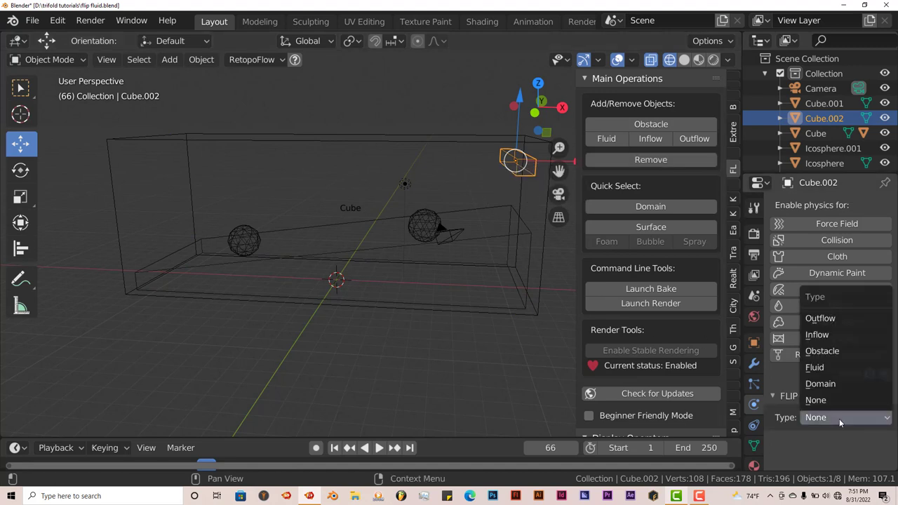
mouse_move(816, 335)
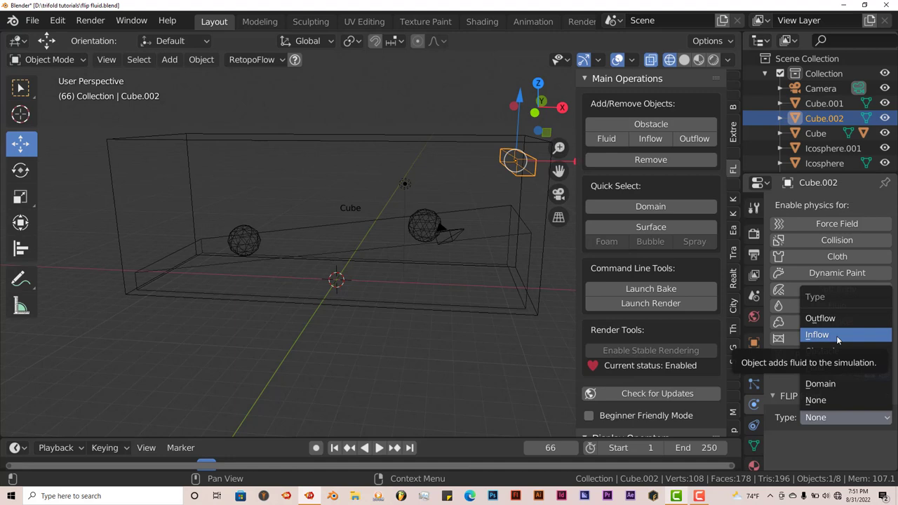
left_click(817, 334)
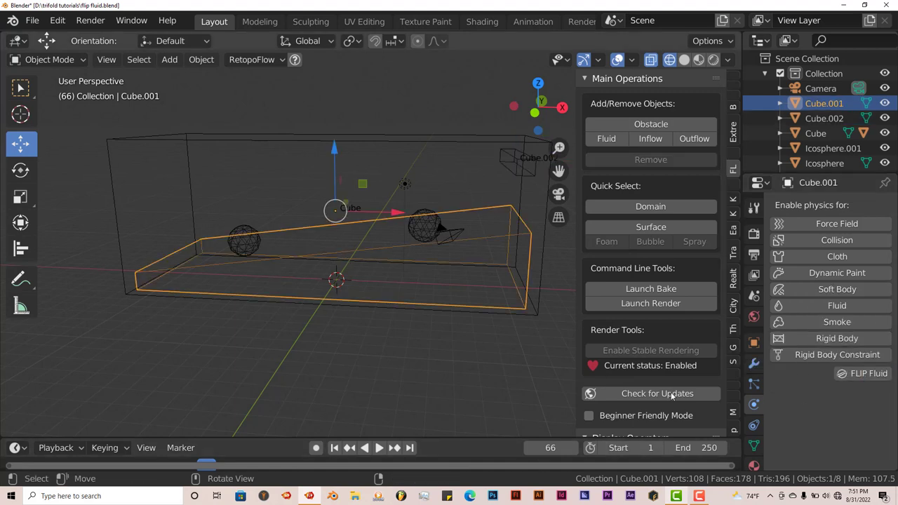
Give Cube.001, Icosphere.001 and Icosphere FLIP Fluid physics with type Obstacle.
left_click(845, 417)
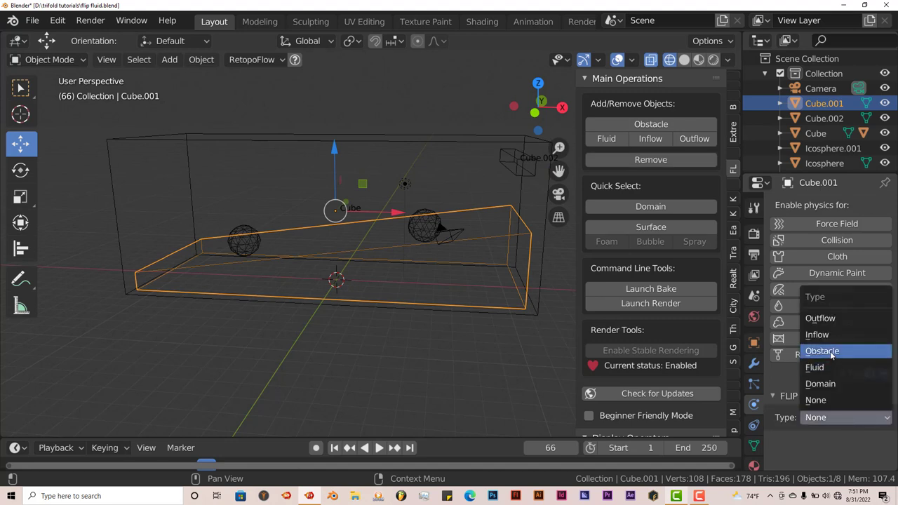
left_click(822, 350)
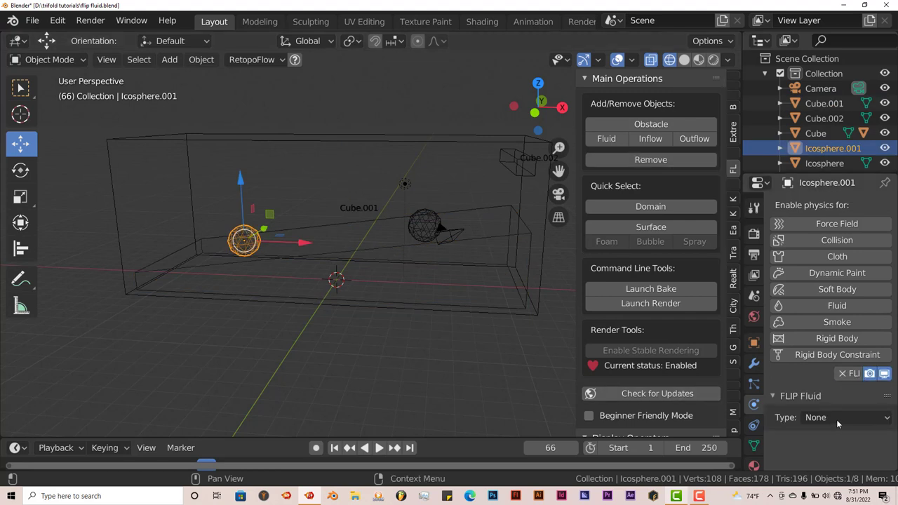
left_click(842, 417)
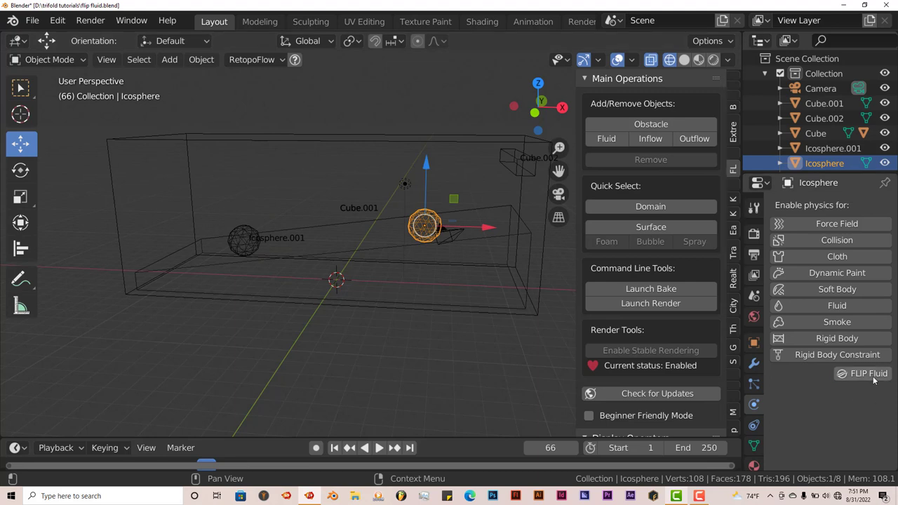
left_click(845, 417)
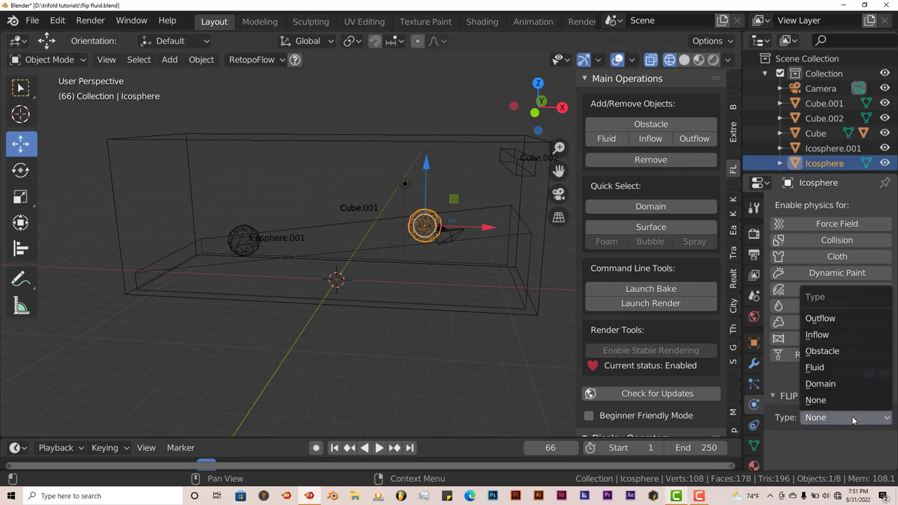
left_click(822, 350)
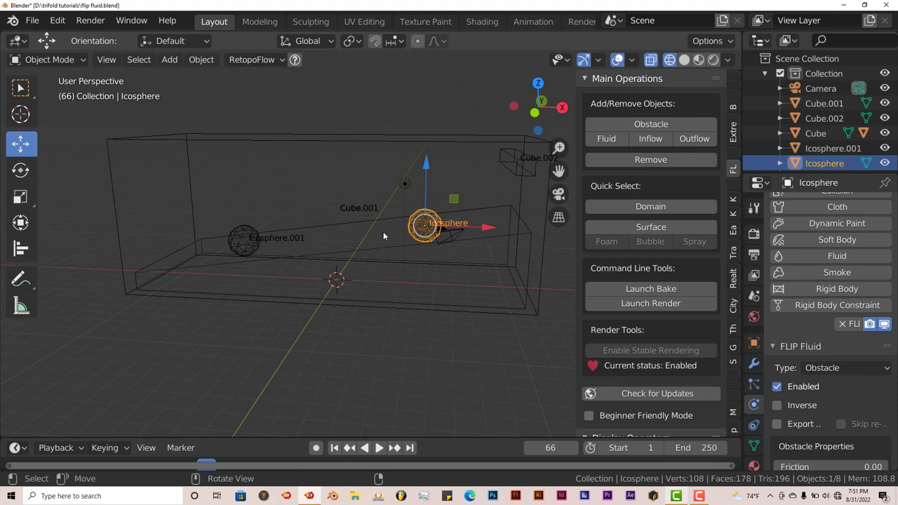
left_click(32, 20)
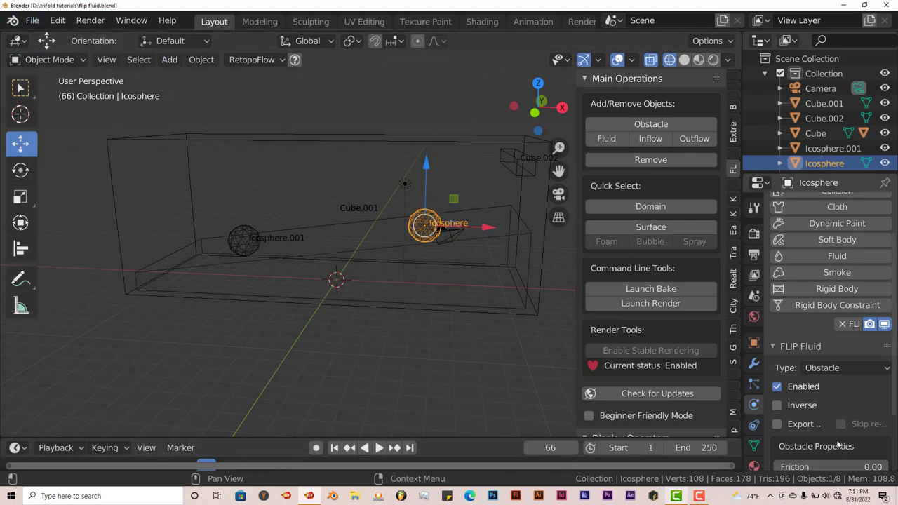
scroll("down", 3)
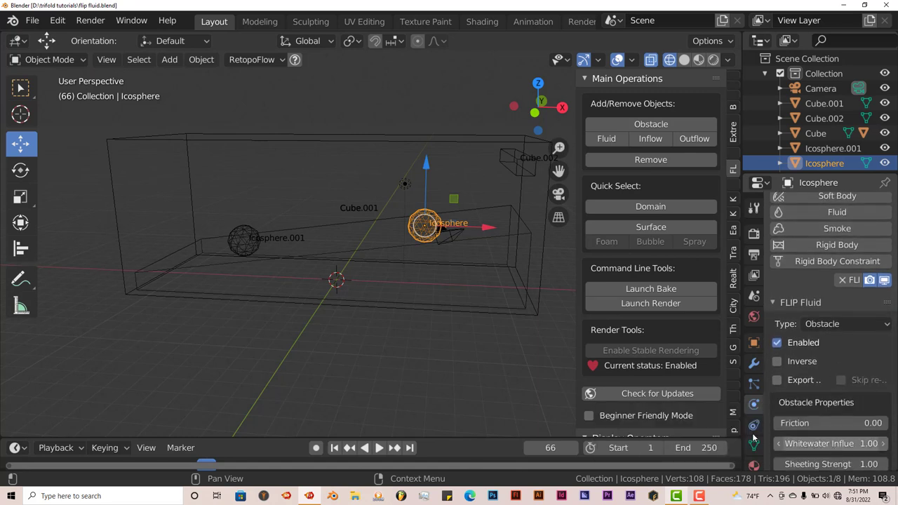
Select the Cube domain, review grid resolution 65 and frame rate 24, and start baking.
left_click(816, 133)
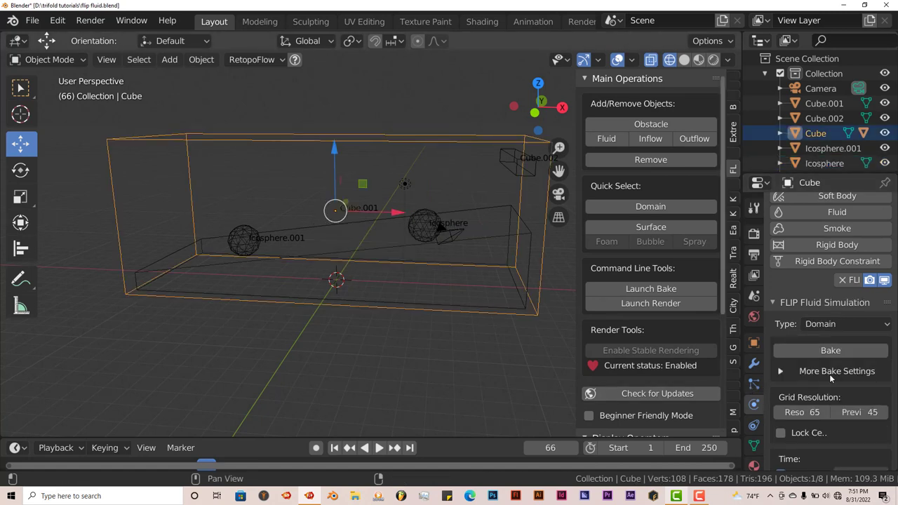
scroll("down", 3)
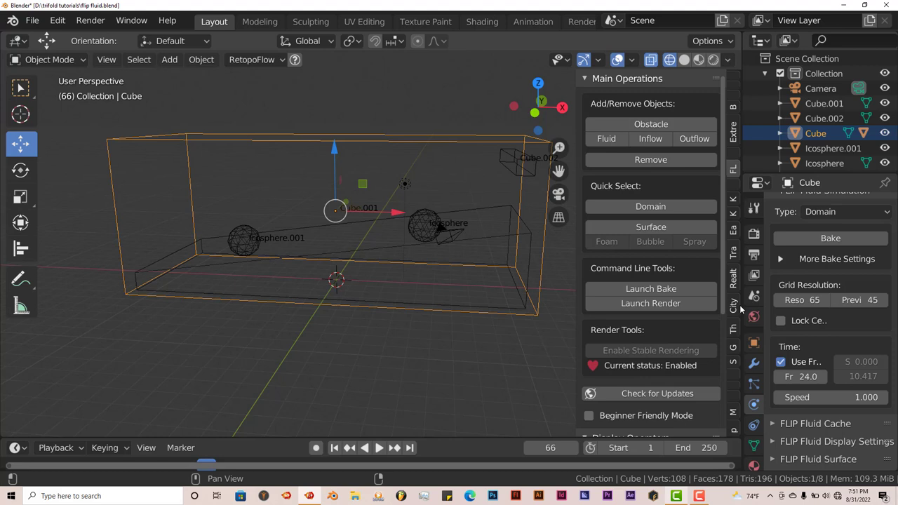
mouse_move(737, 285)
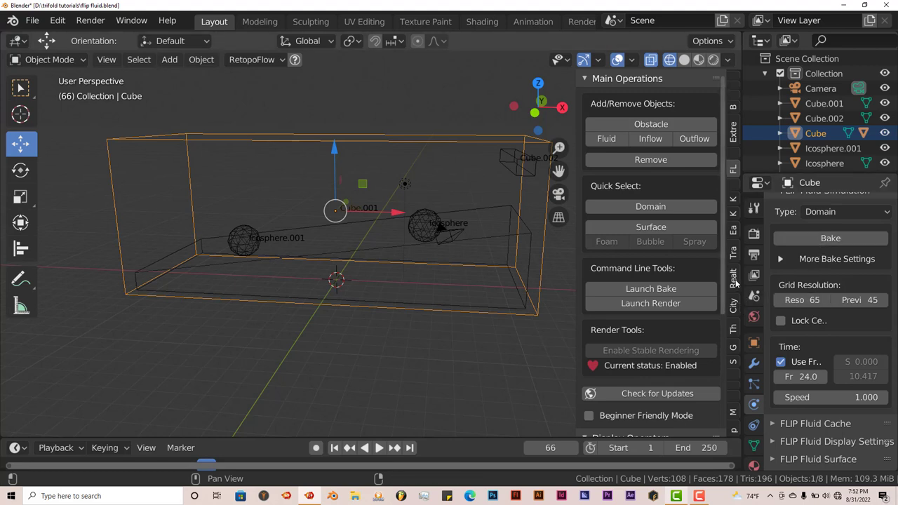
mouse_move(800, 300)
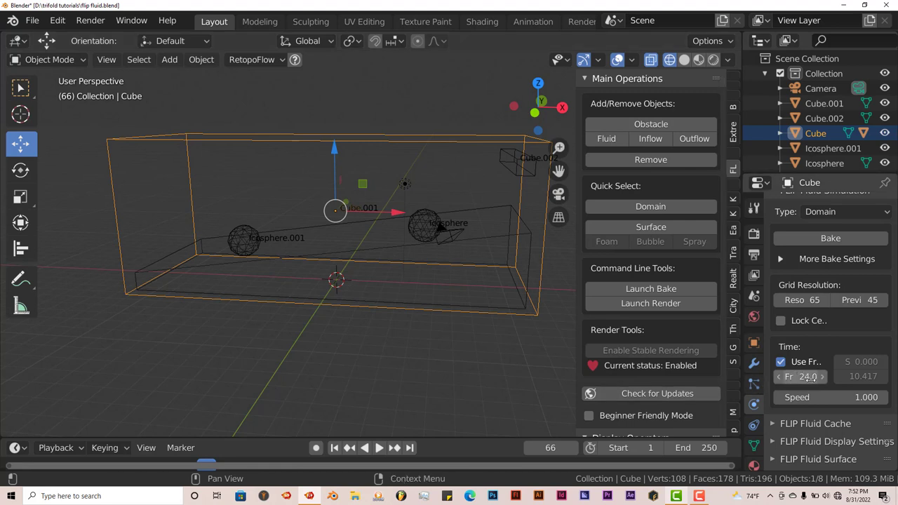
mouse_move(831, 397)
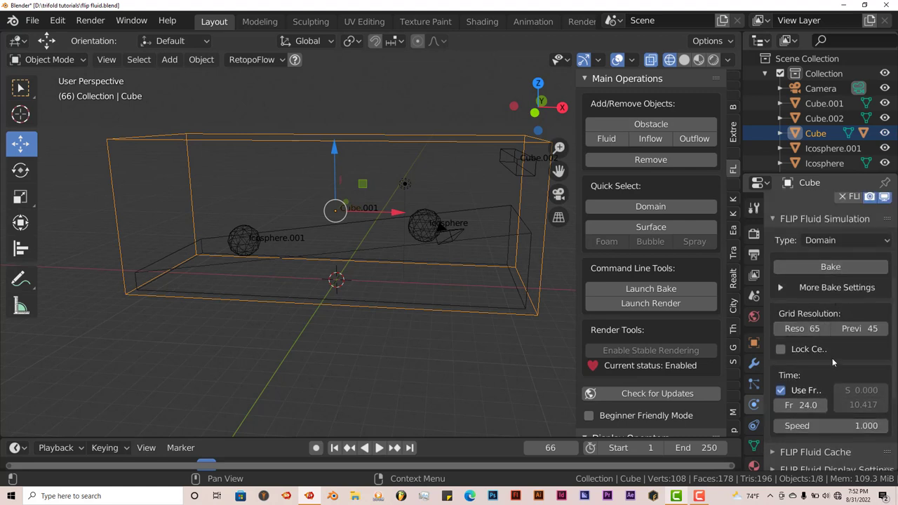
mouse_move(802, 329)
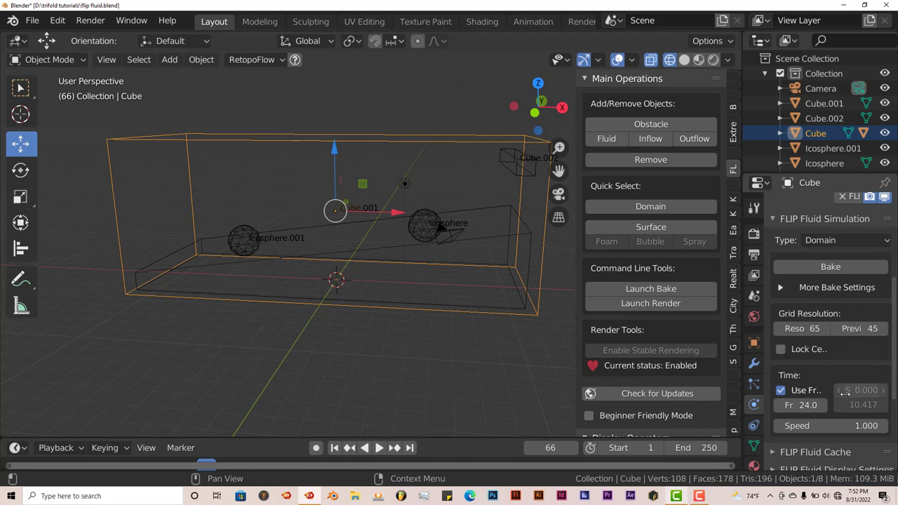
left_click(830, 267)
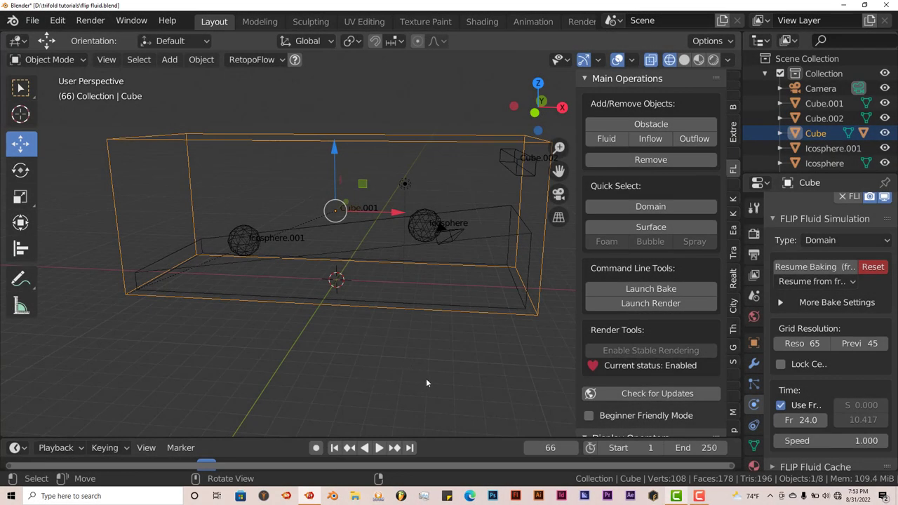
mouse_move(410, 382)
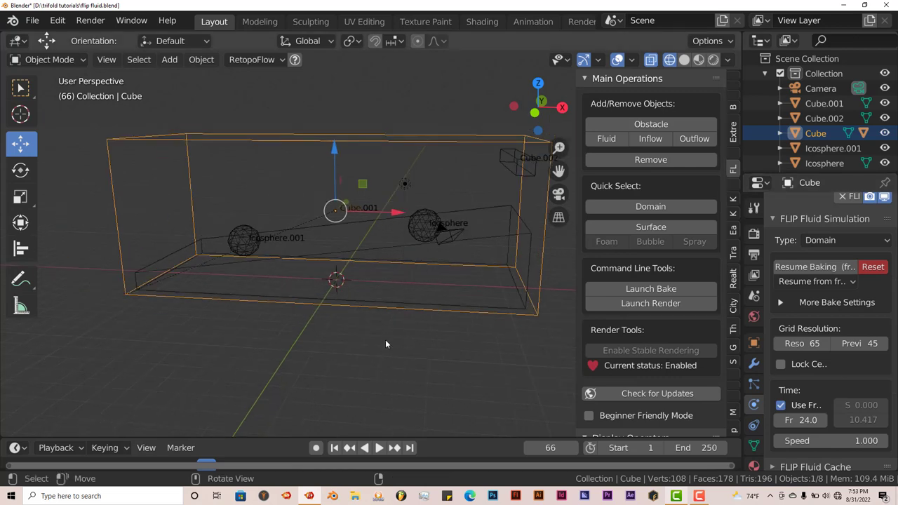
In Solid shading, play back the baked simulation and stop it at frame 102.
left_click(378, 448)
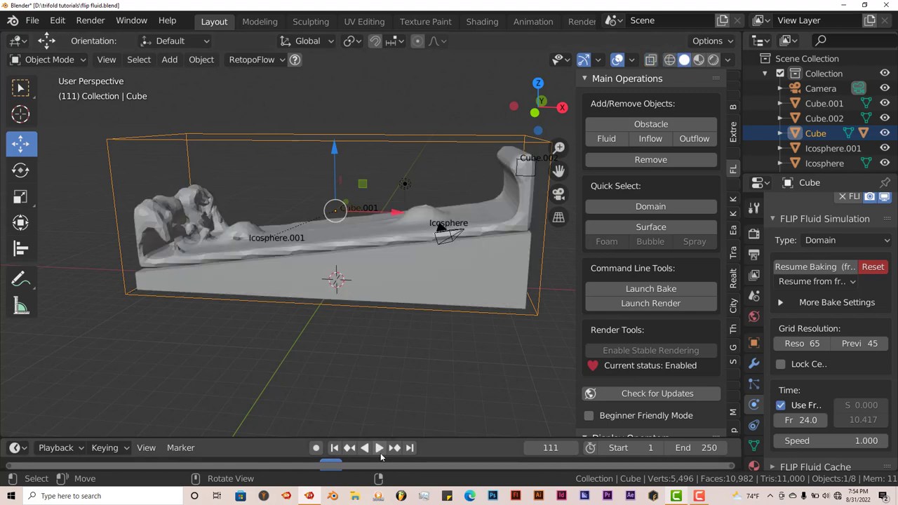
left_click(378, 447)
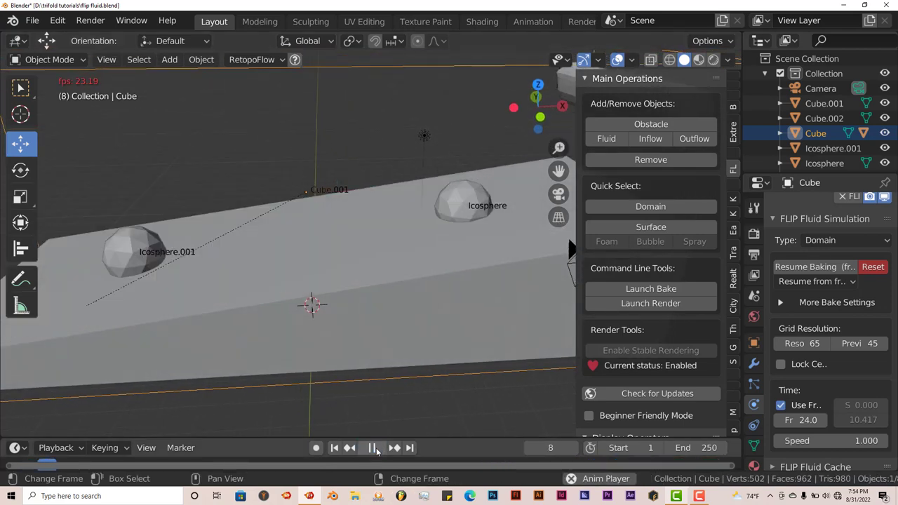
left_click(371, 448)
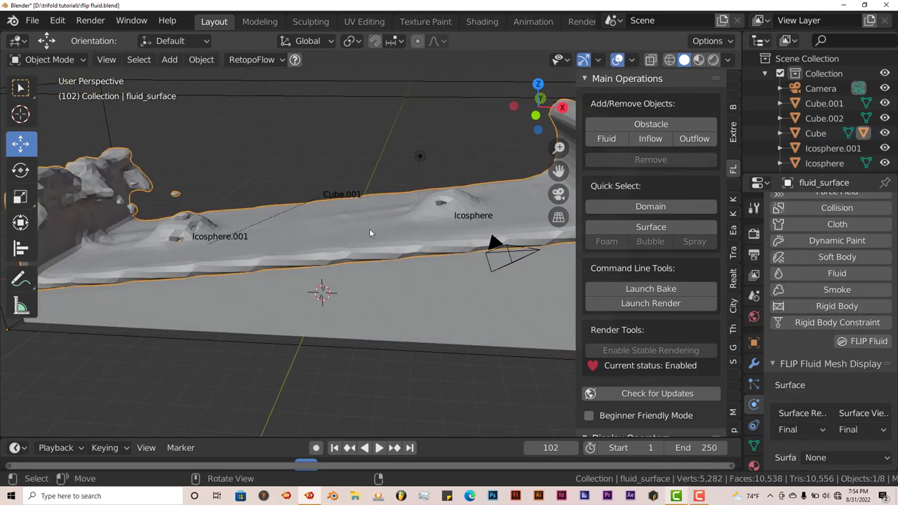
Apply Shade Smooth to fluid_surface and orbit to see all the liquid in the domain.
right_click(370, 233)
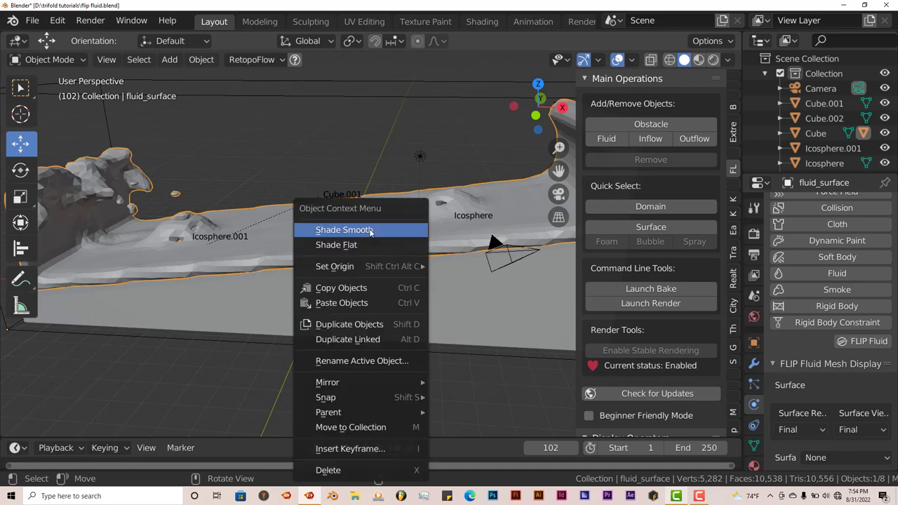
left_click(344, 230)
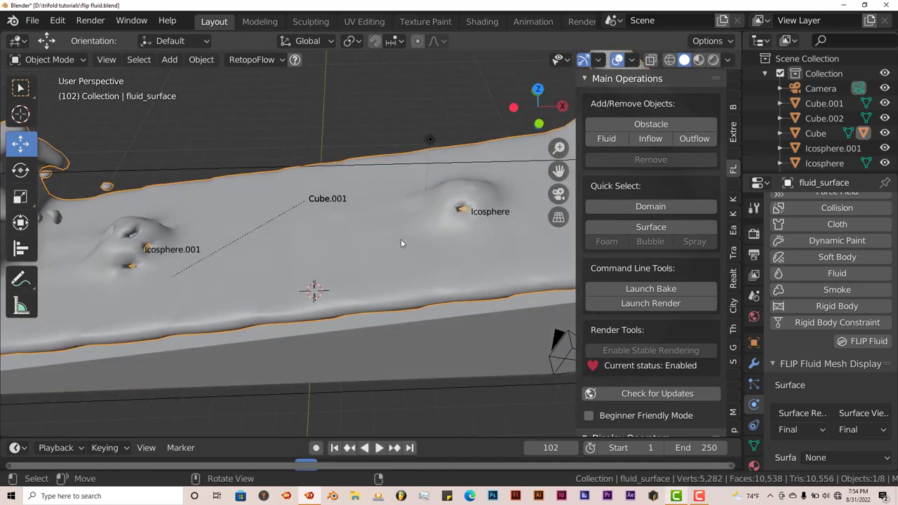
mouse_move(420, 267)
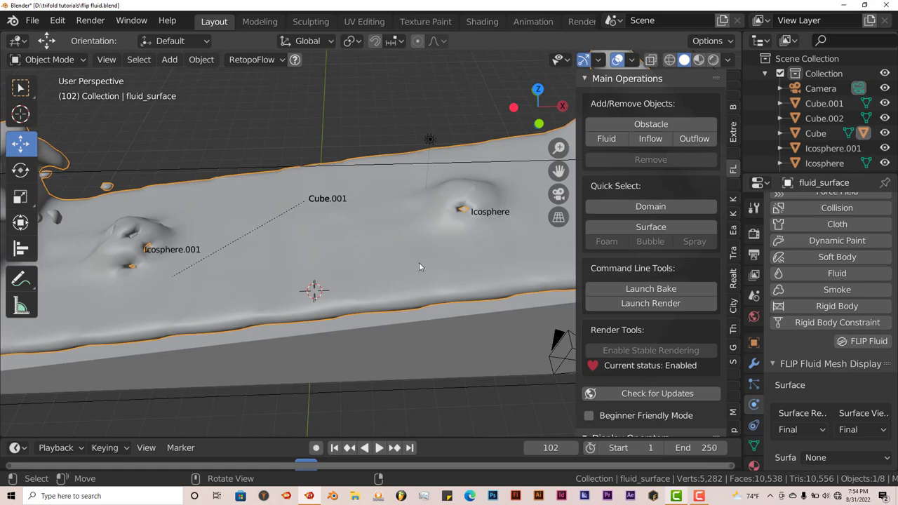
left_click_drag(420, 267, 311, 243)
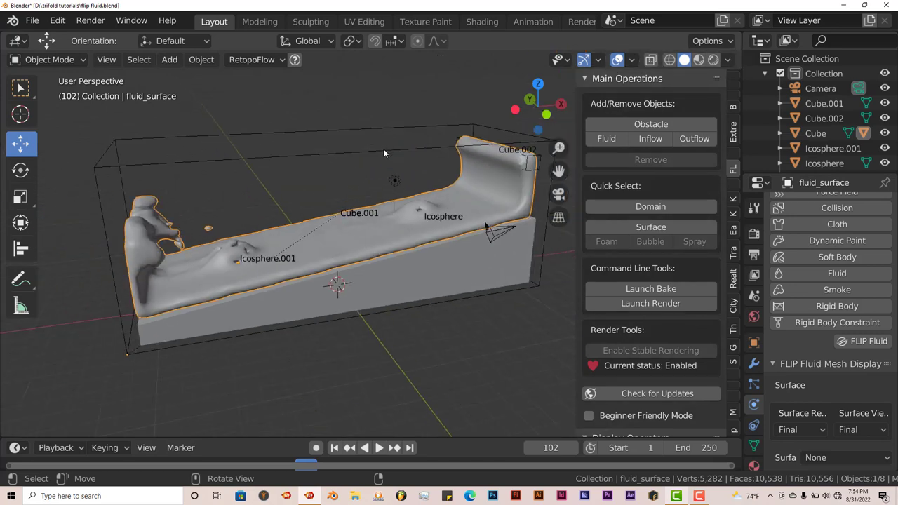
Select the Cube domain to bring back its FLIP Fluid simulation settings.
left_click(816, 133)
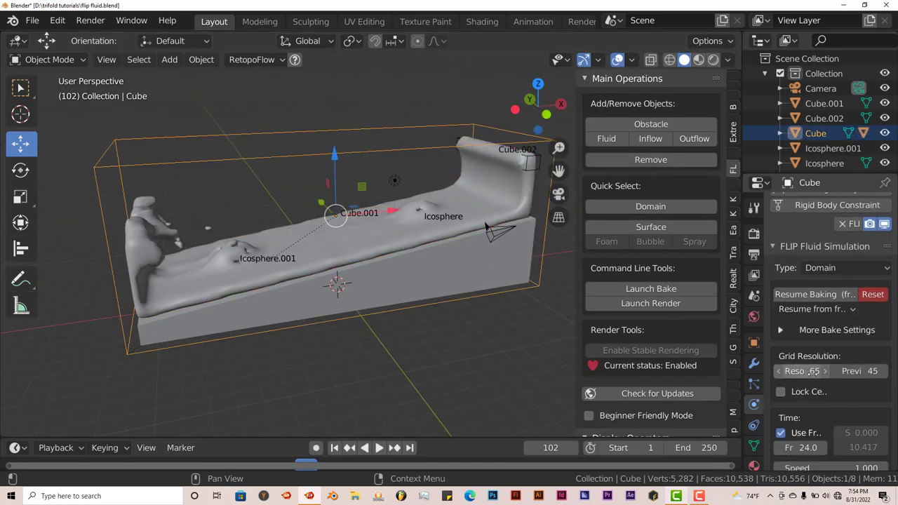
mouse_move(802, 370)
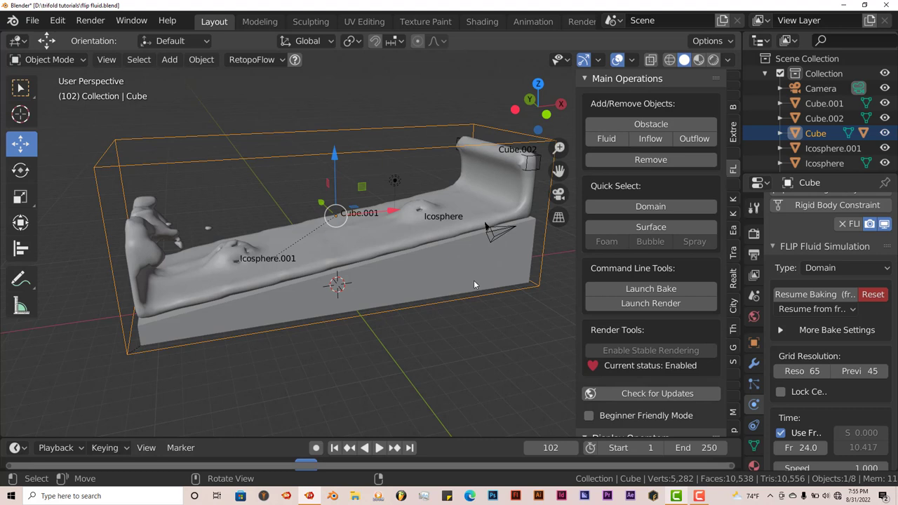
mouse_move(462, 272)
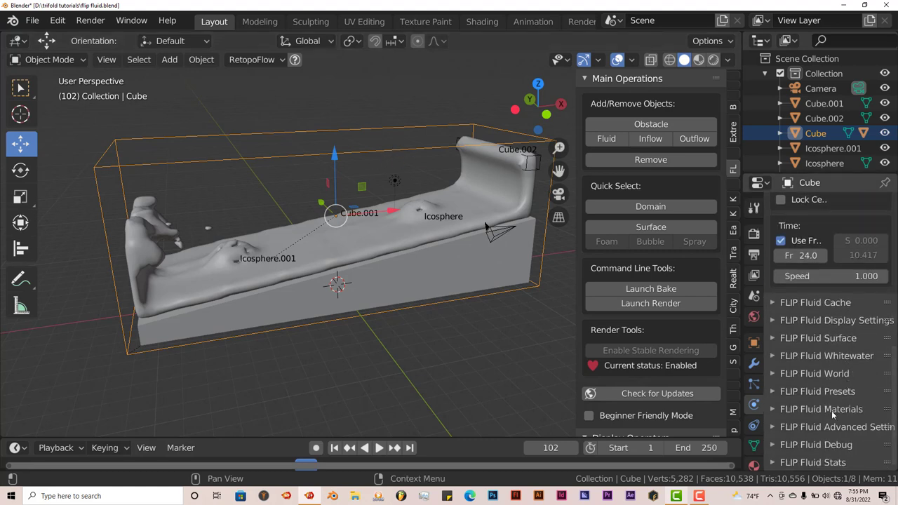
mouse_move(829, 362)
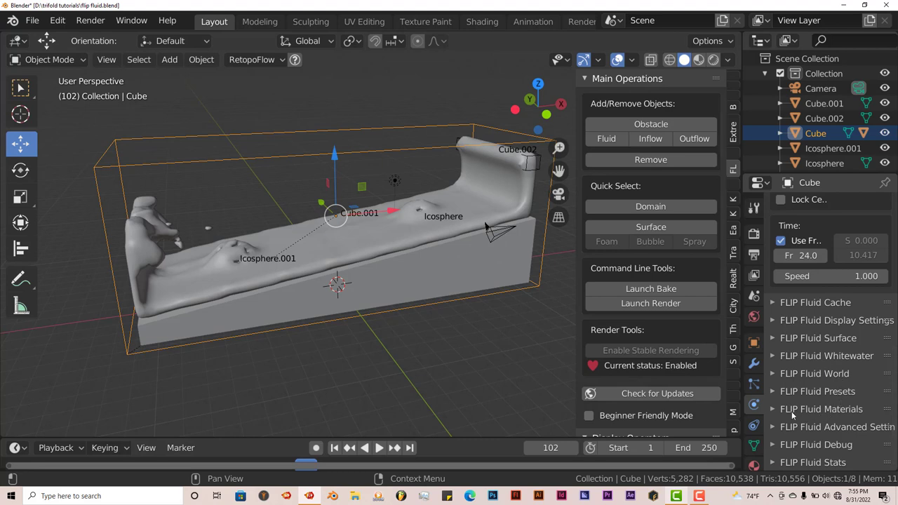
Expand FLIP Fluid Presets on the Cube domain and enable presets, showing Apple Juice.
left_click(821, 409)
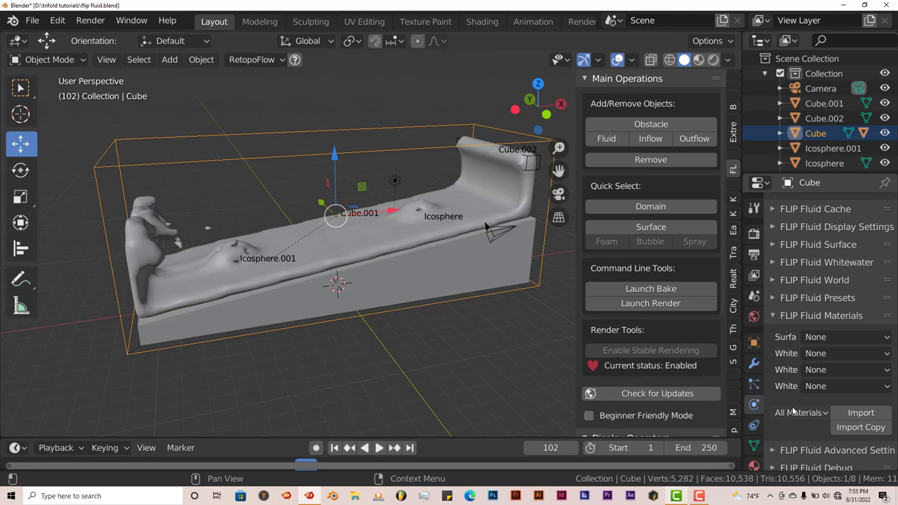
left_click(773, 297)
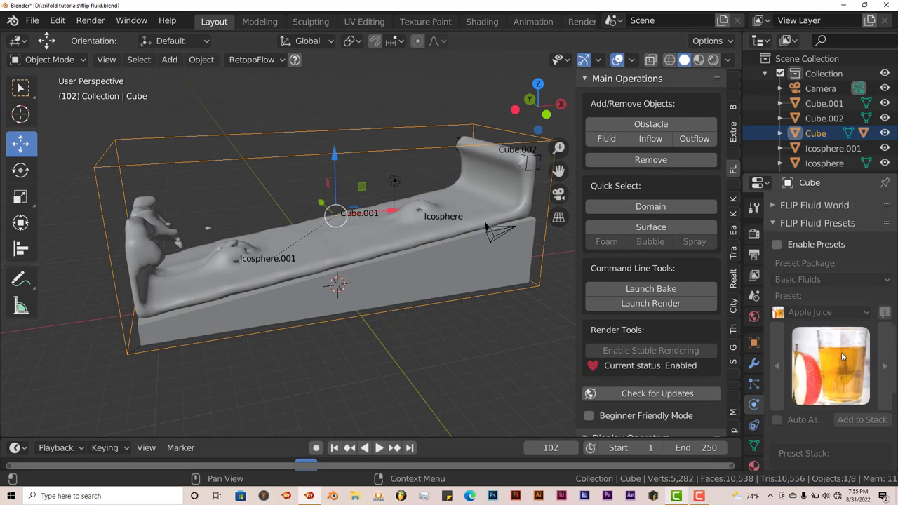
left_click(777, 244)
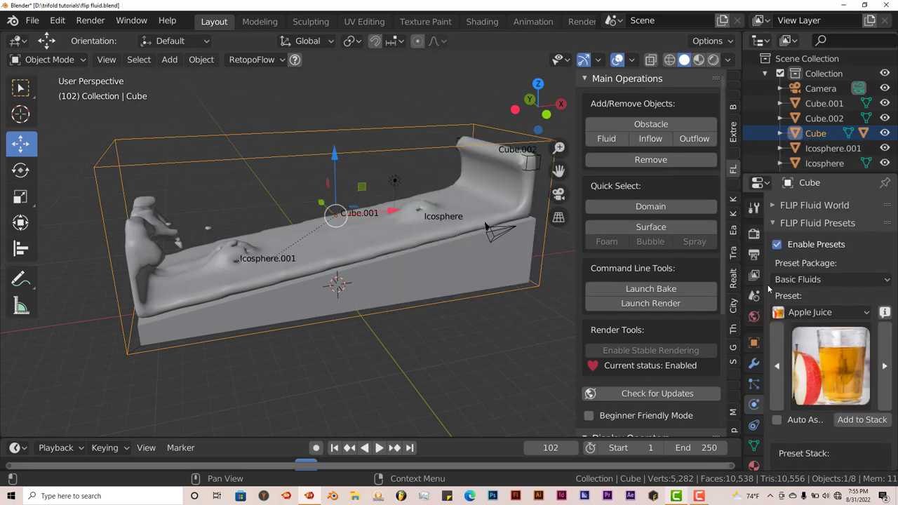
left_click(825, 312)
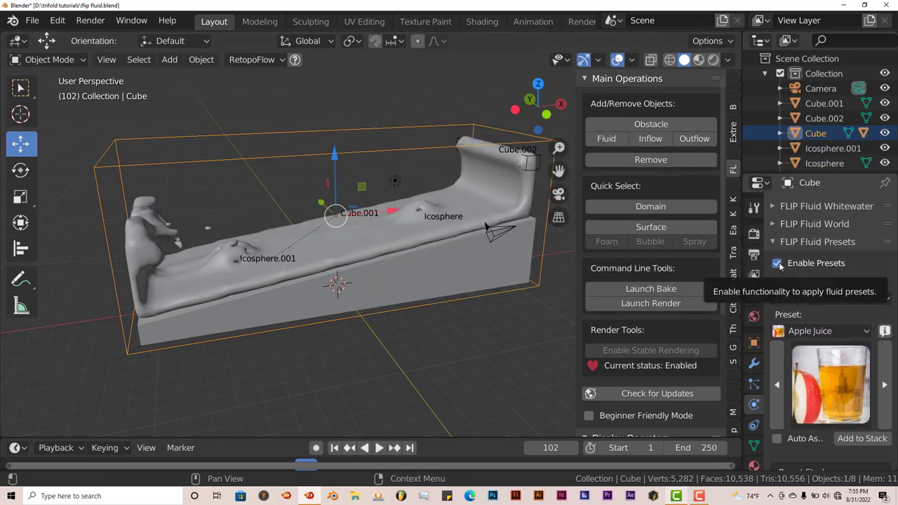
left_click(772, 241)
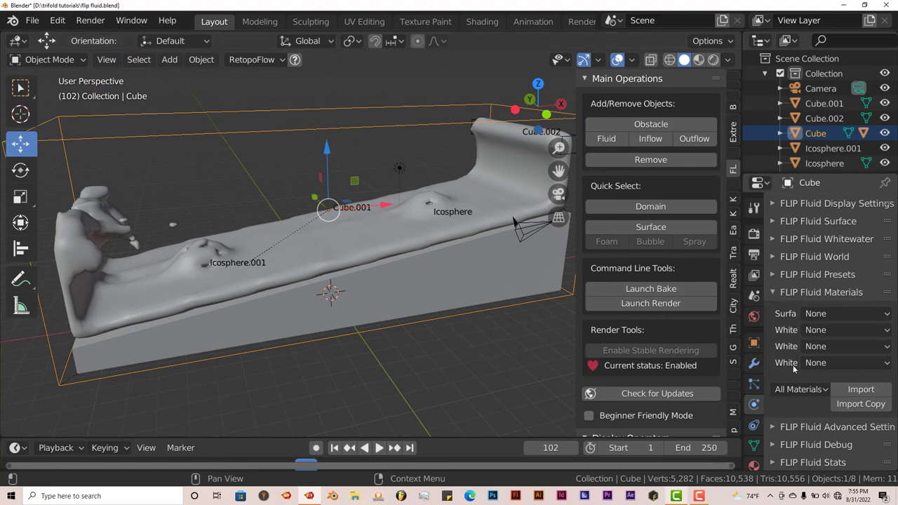
mouse_move(474, 312)
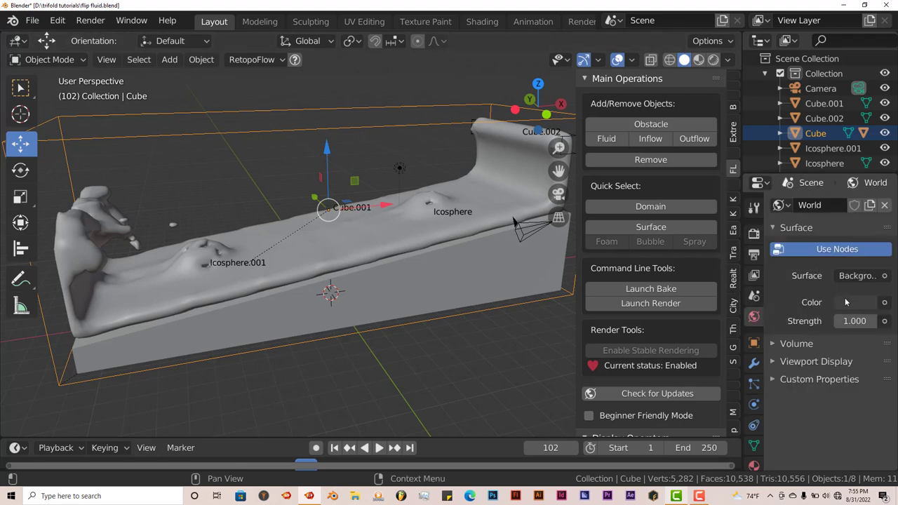
Make the world light blue and render with Cycles on GPU Compute using a quick preset.
left_click(856, 302)
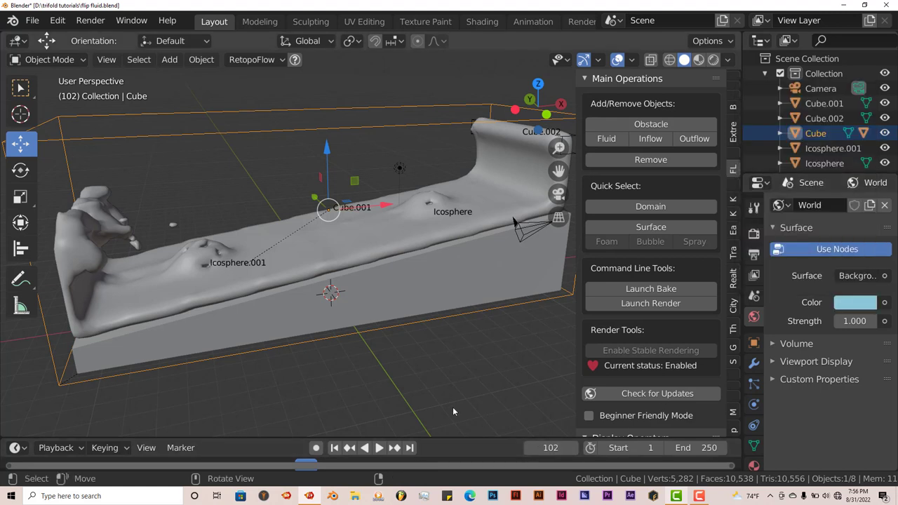
left_click(754, 235)
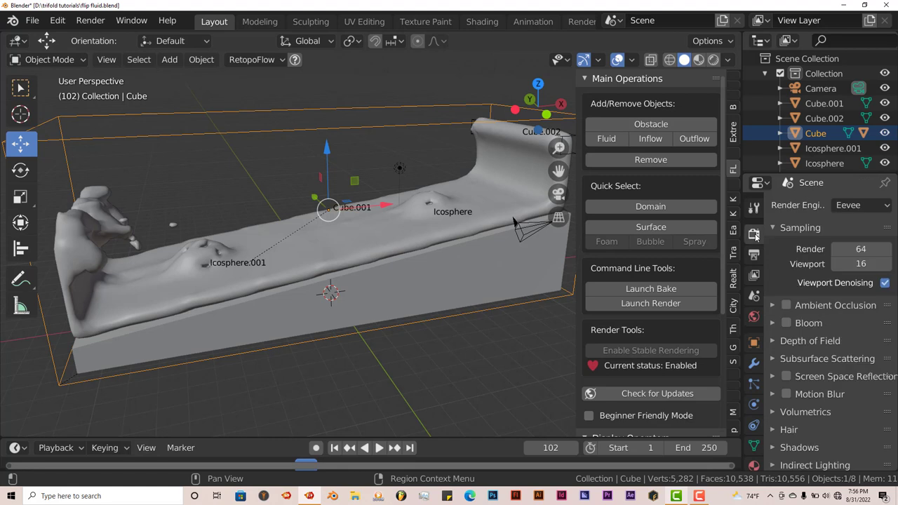
left_click(861, 205)
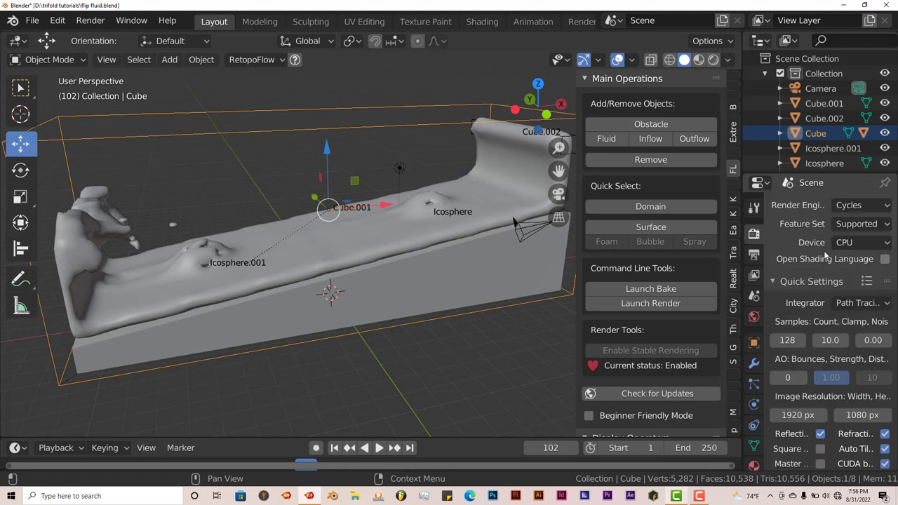
left_click(861, 242)
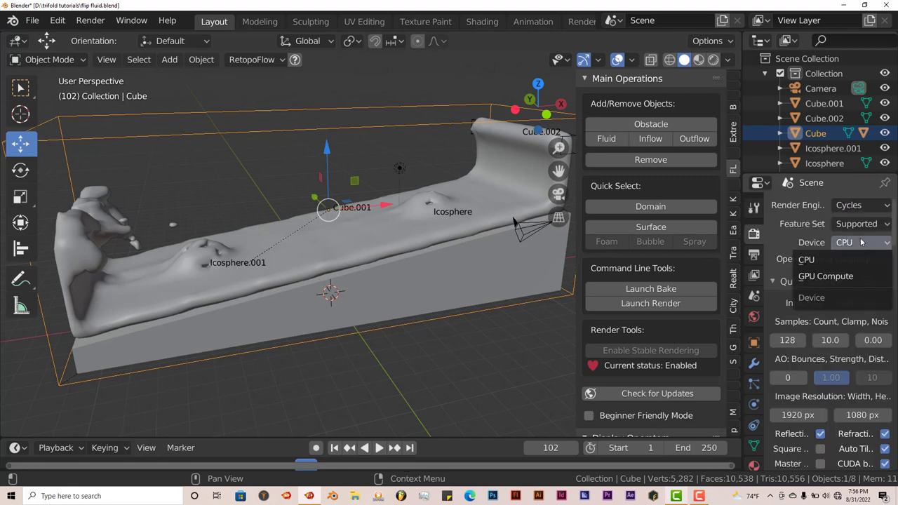
left_click(826, 275)
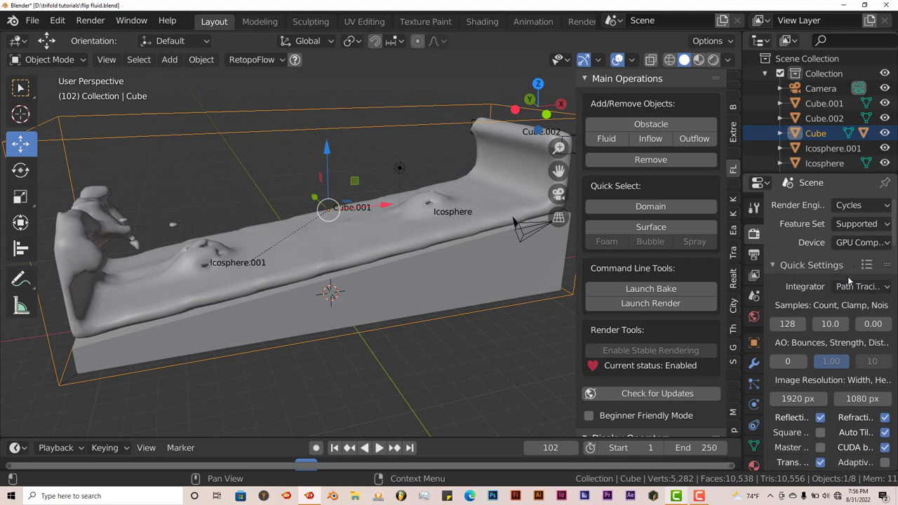
left_click(868, 264)
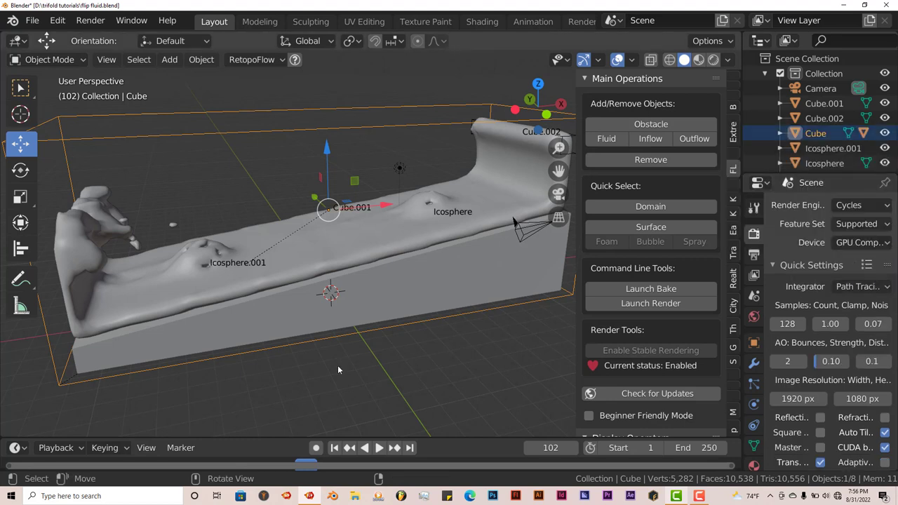
mouse_move(442, 358)
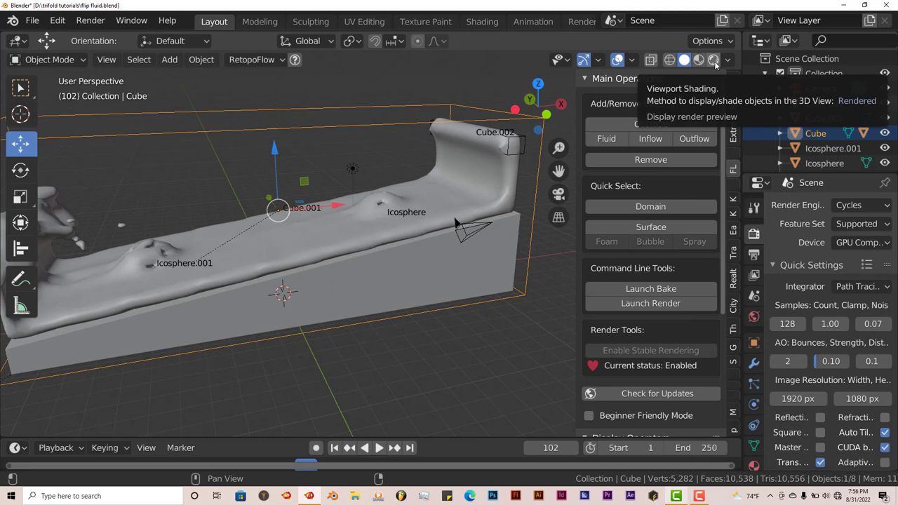
Show a Rendered viewport preview and list the domain's FF surface material choices.
left_click(713, 59)
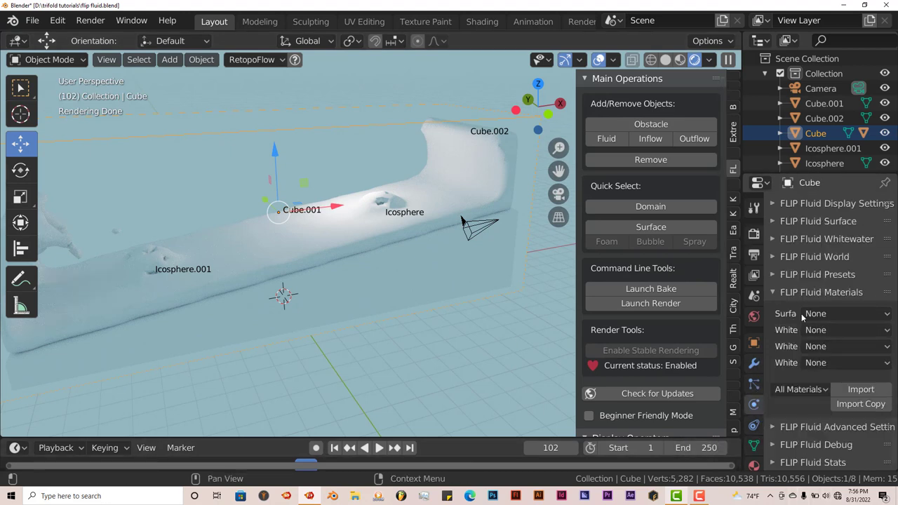
left_click(842, 314)
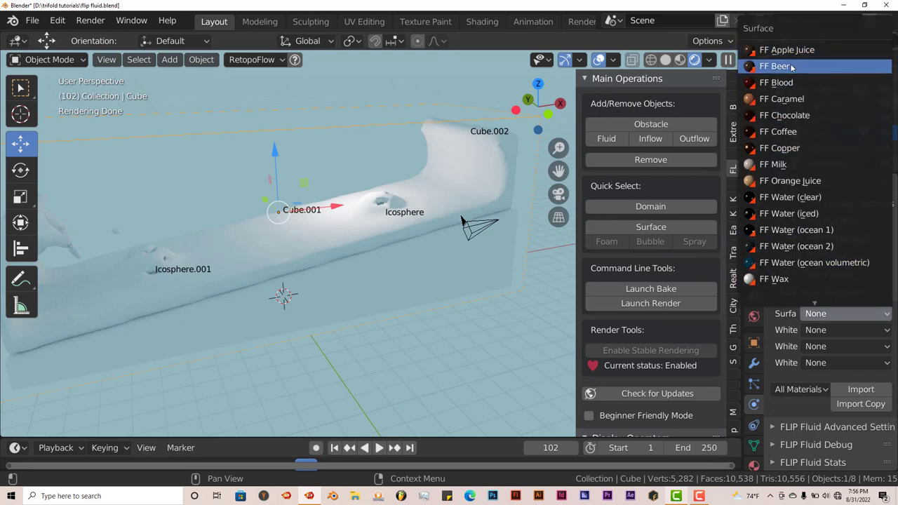
Try FF Beer, then FF Blood, as surface materials, then reopen the Surface list for FF Water (iced).
left_click(774, 66)
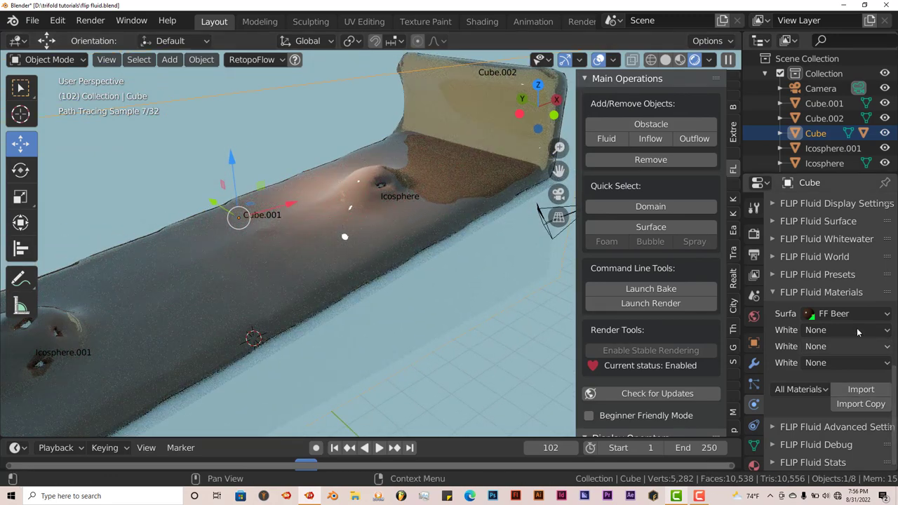
left_click(849, 314)
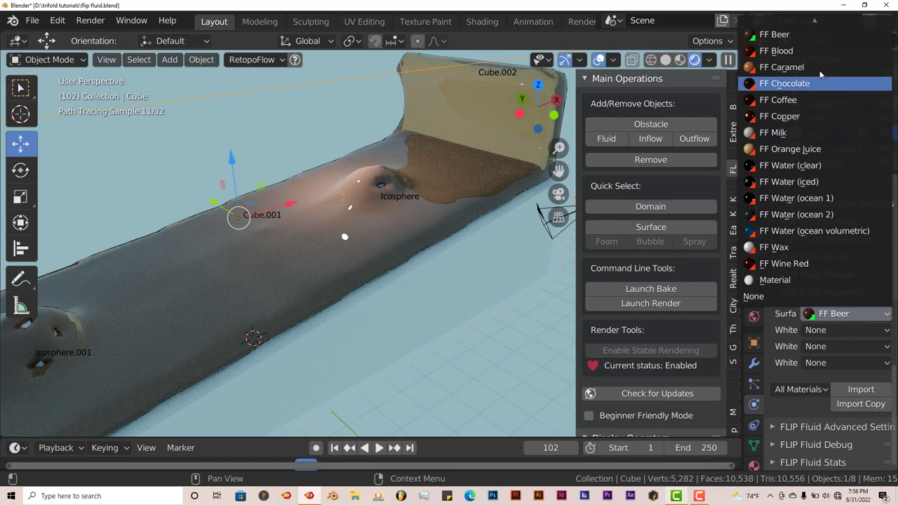
left_click(777, 51)
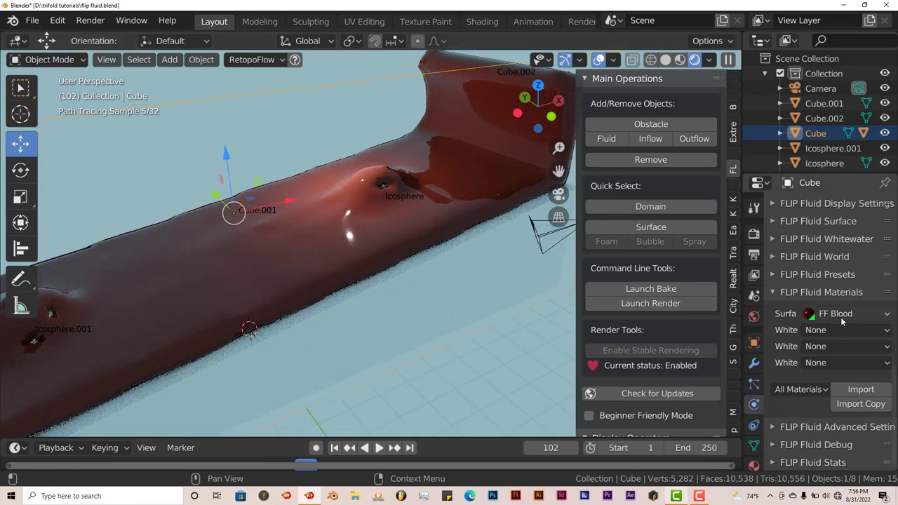
left_click(832, 313)
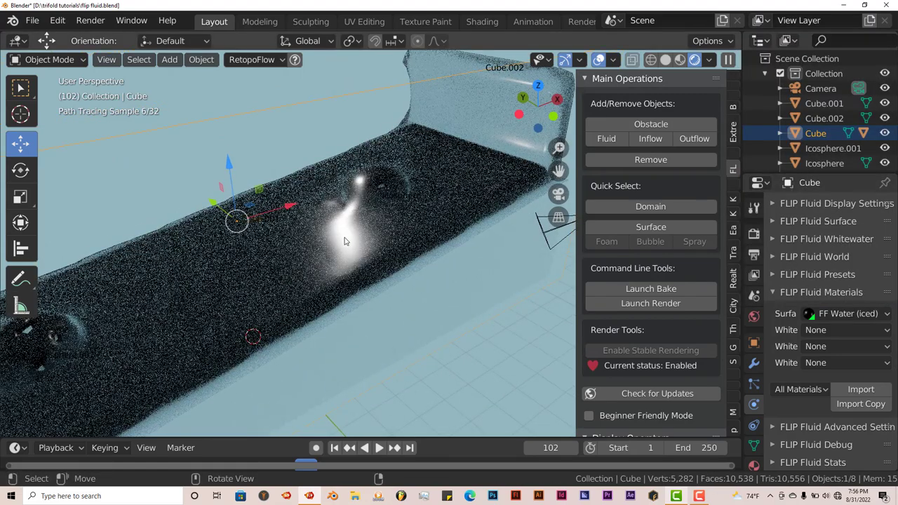
left_click(849, 313)
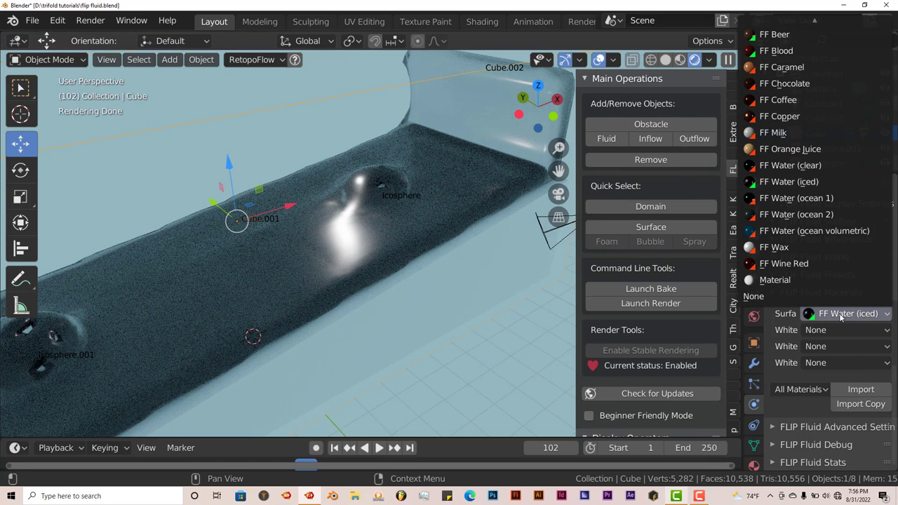
mouse_move(814, 231)
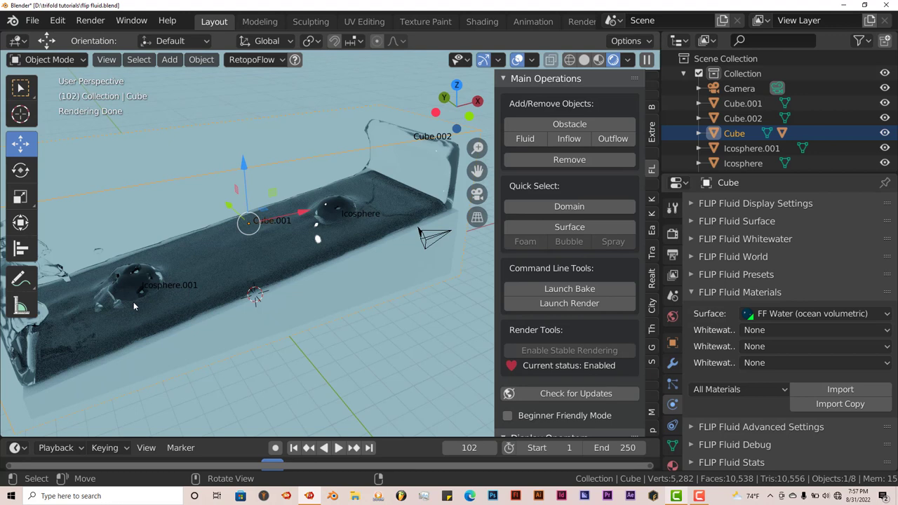
mouse_move(195, 361)
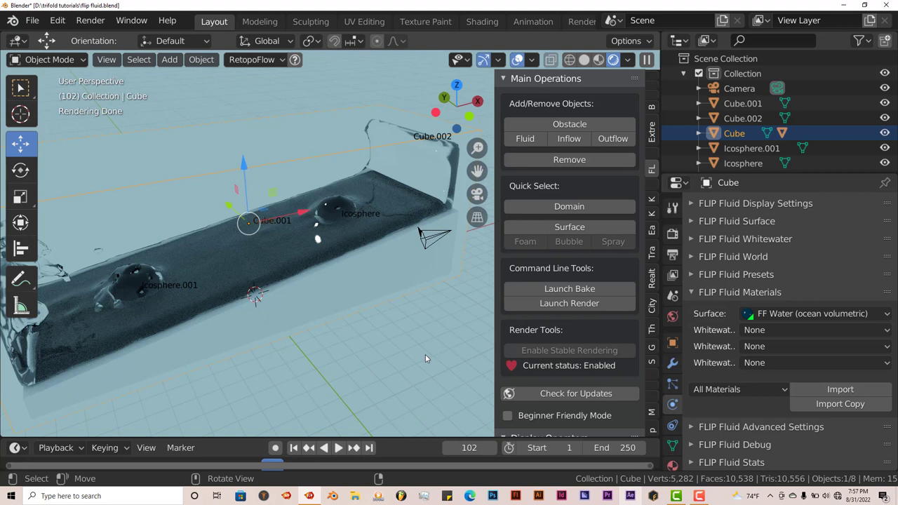
mouse_move(372, 305)
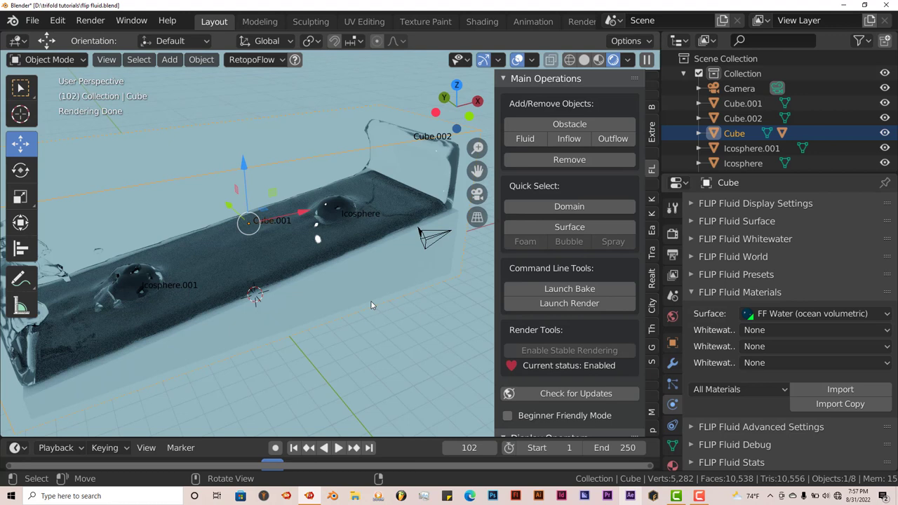
mouse_move(324, 302)
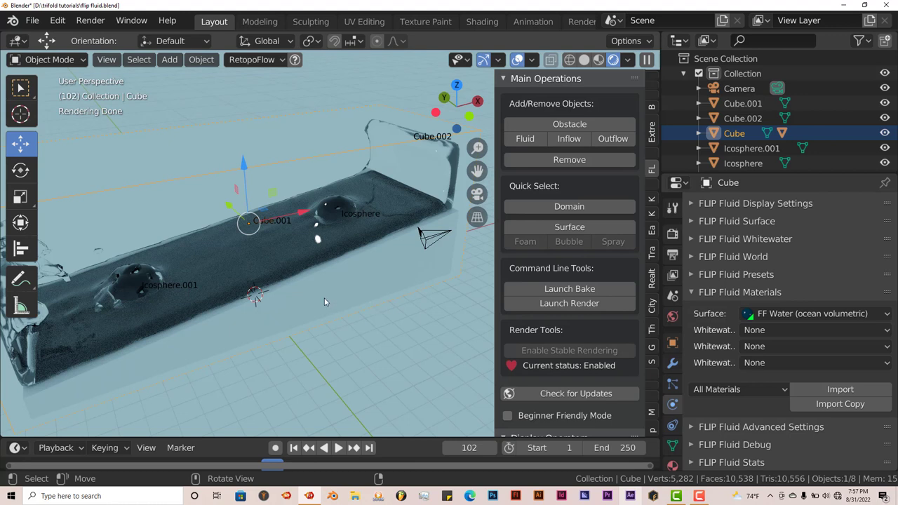